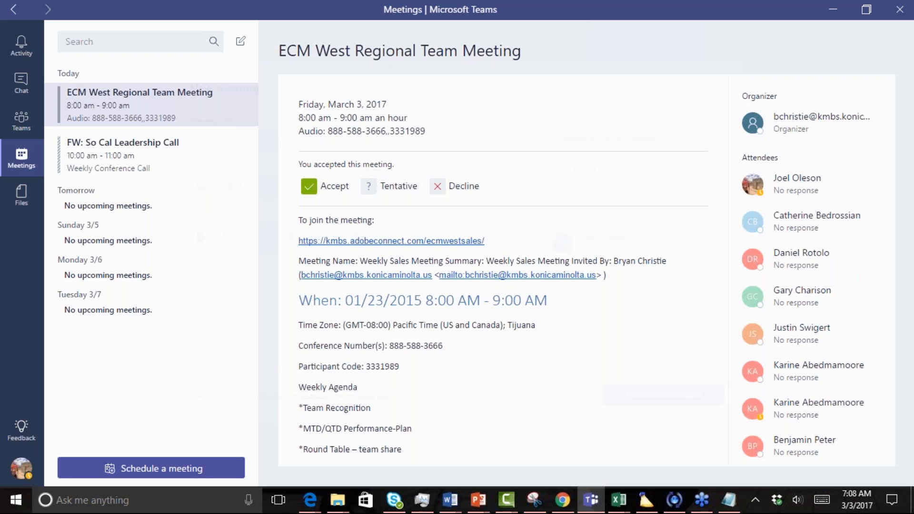
Create a channel meeting titled 'Sample meeting' for 7:30–8:00am in SharePoint Team / Mercury
click(151, 469)
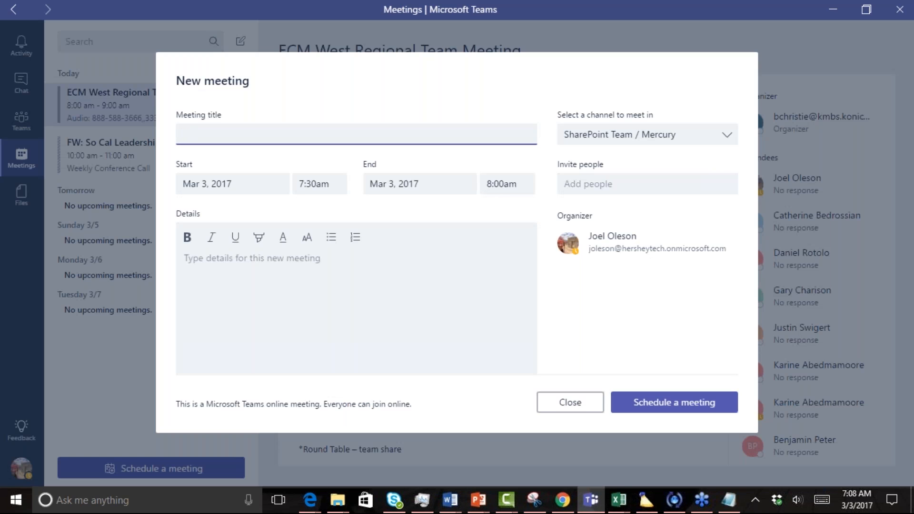
click(355, 133)
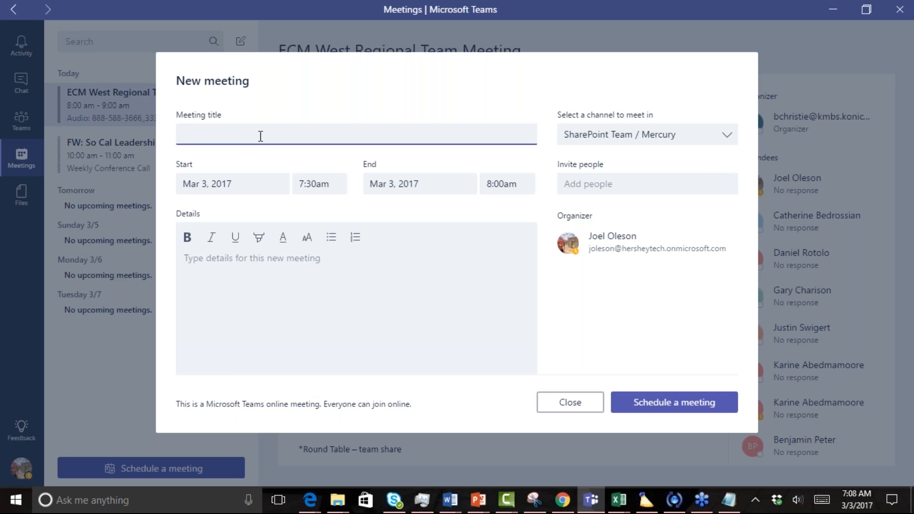
mouse_move(233, 219)
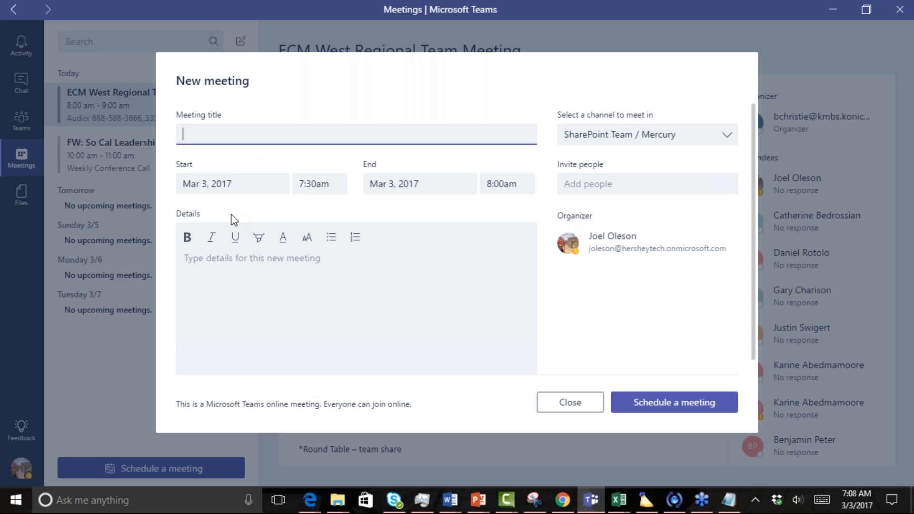
text(Sample m)
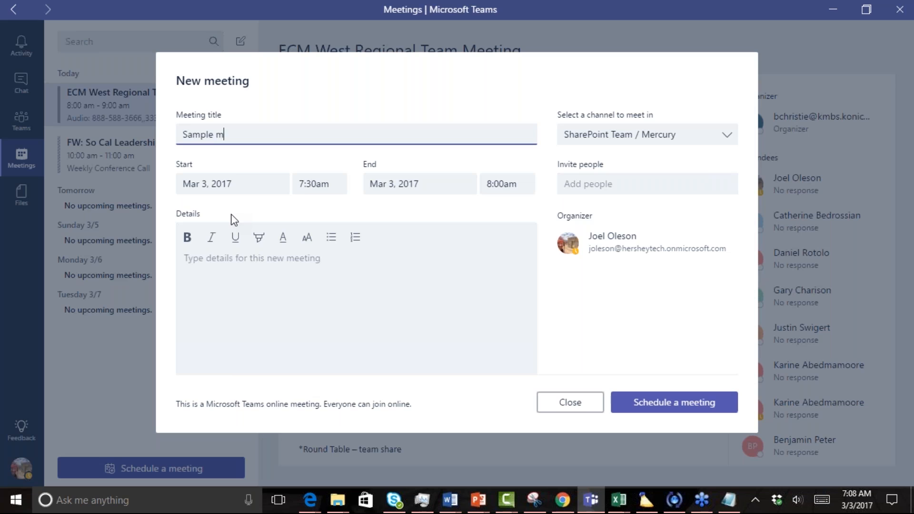
text(eeting)
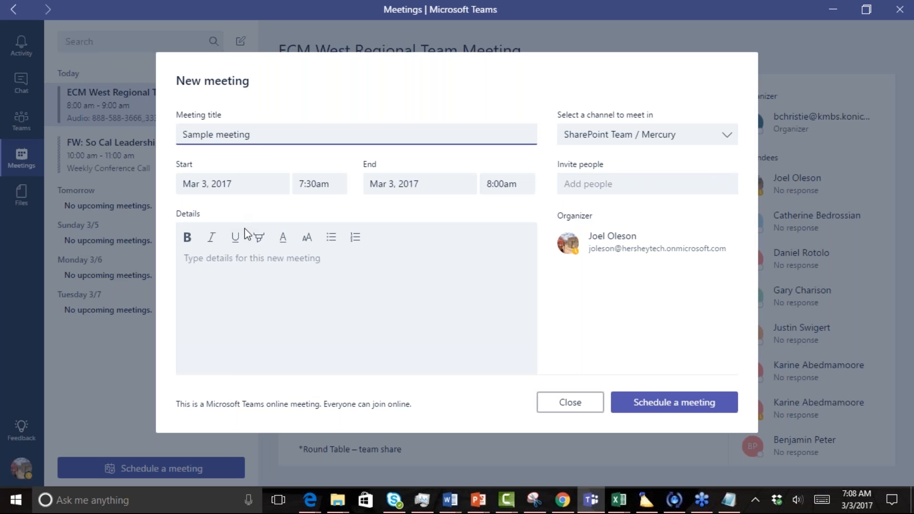
click(250, 258)
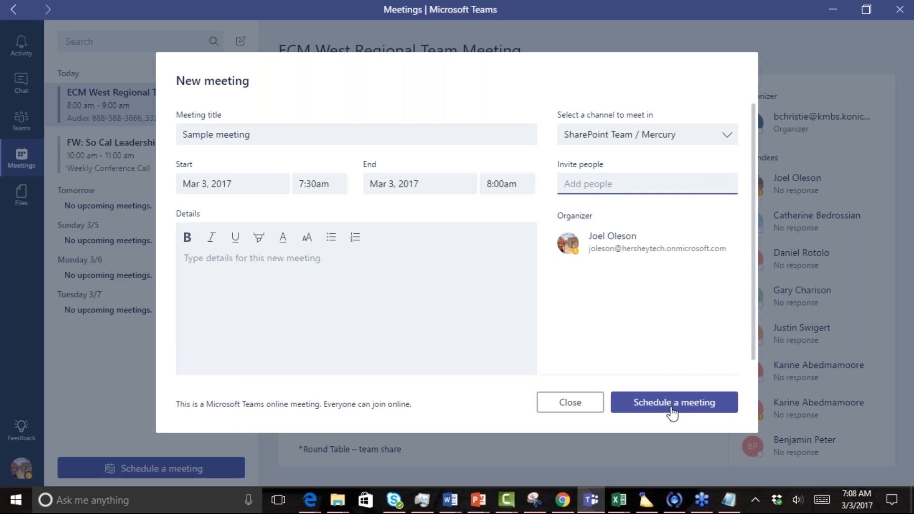
click(673, 402)
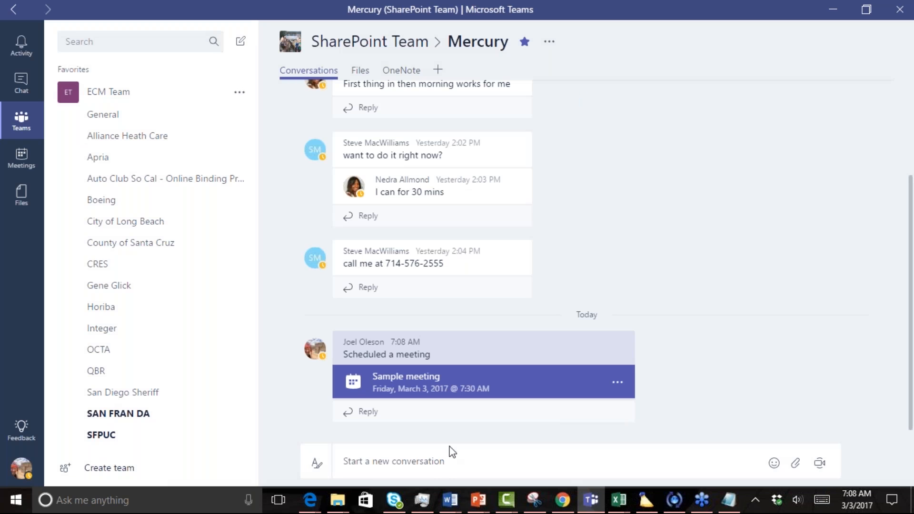
mouse_move(389, 333)
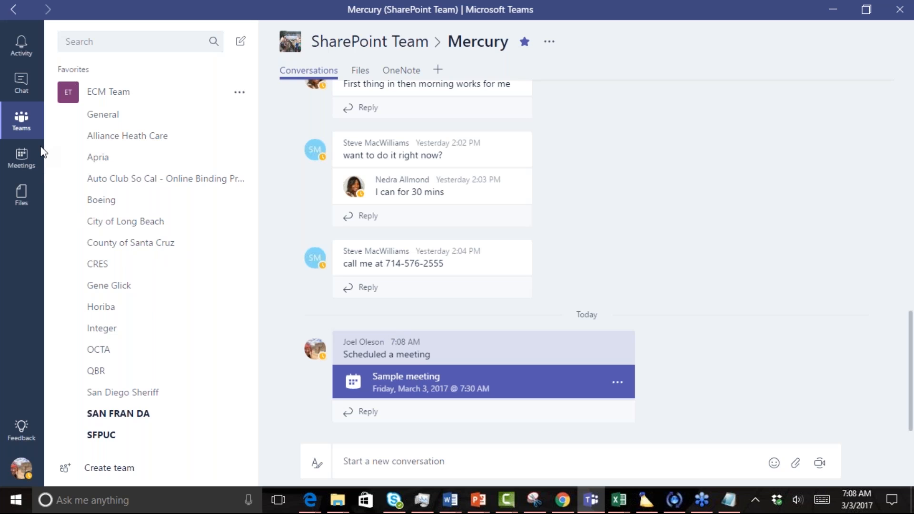
Show today's meetings list with Sample meeting's details, SharePoint Team as attendee
click(21, 156)
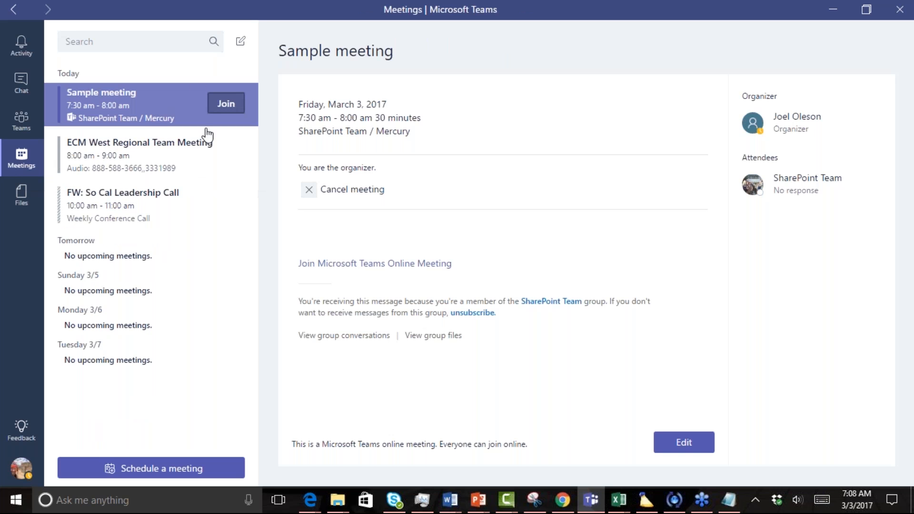
mouse_move(227, 103)
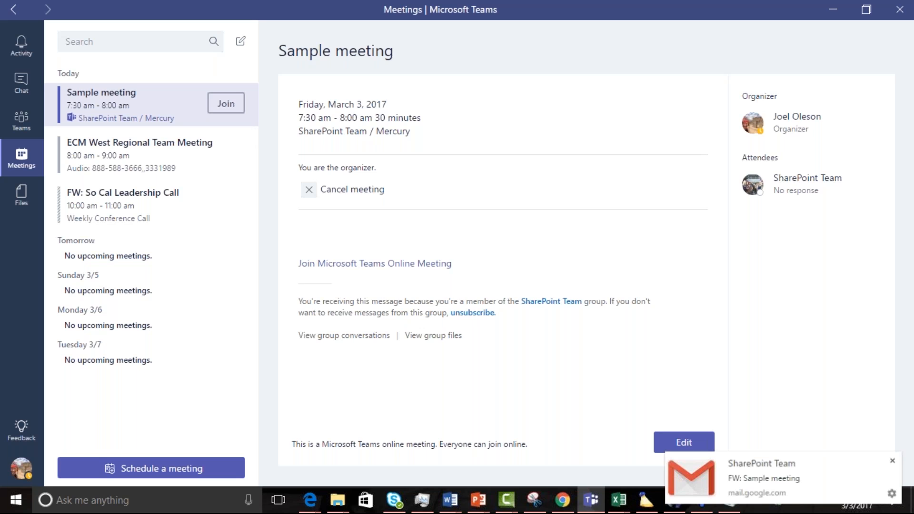
mouse_move(652, 59)
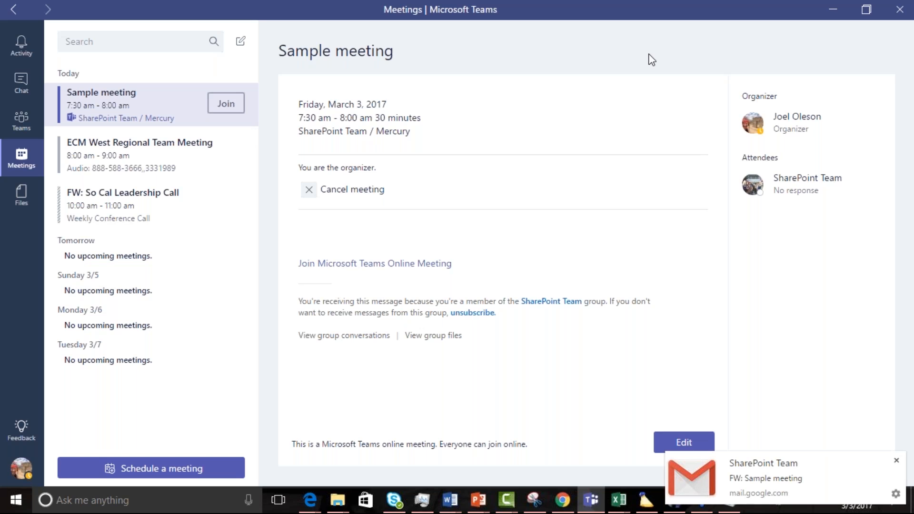
mouse_move(722, 37)
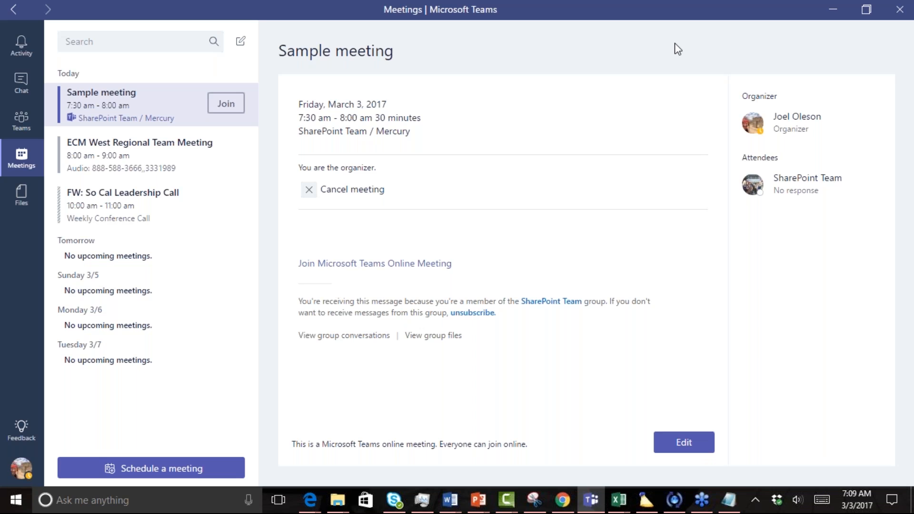
mouse_move(601, 67)
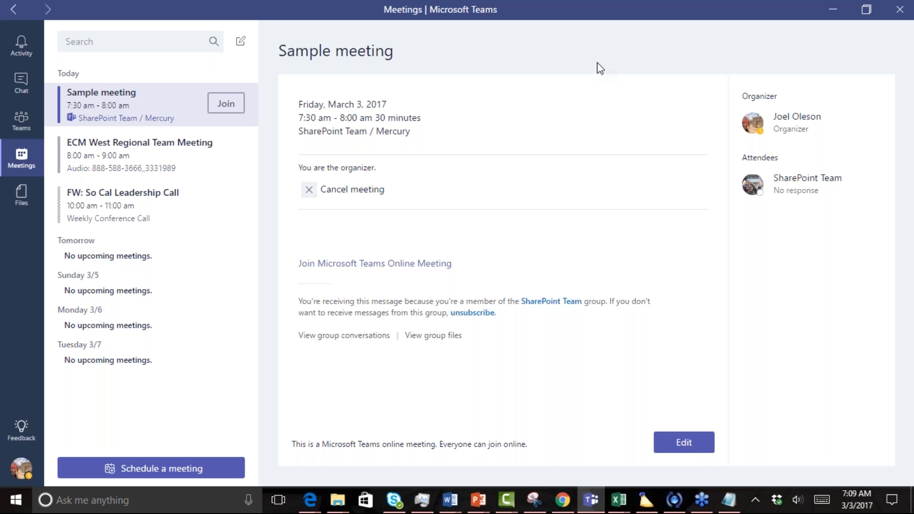
mouse_move(565, 380)
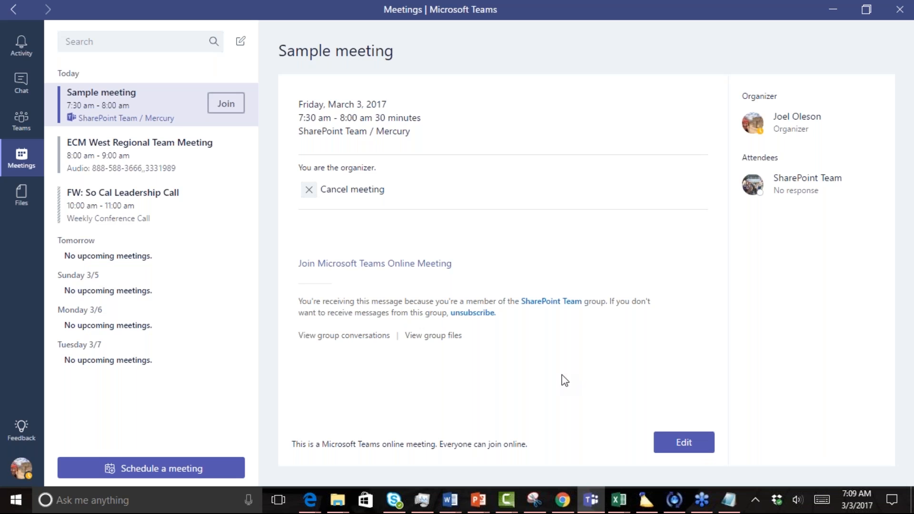
Sign in to the Office 365 portal in Chrome with the work account and password
click(562, 500)
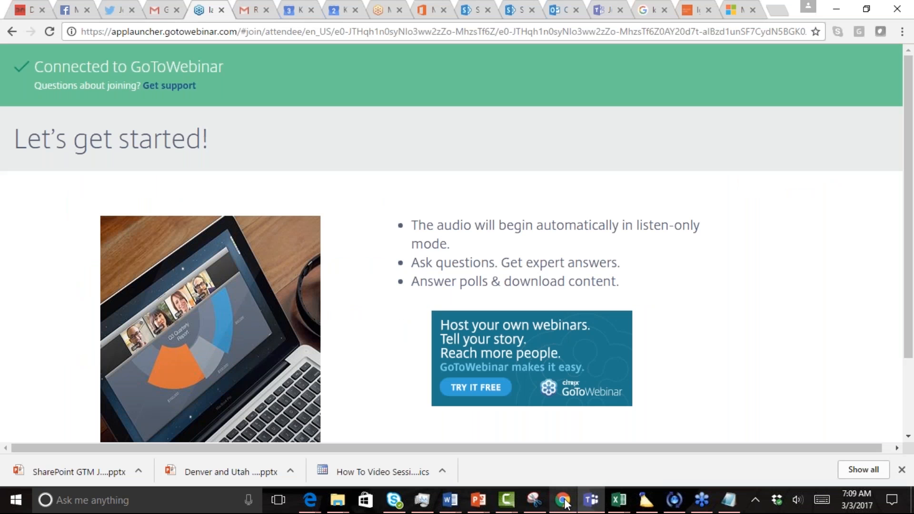
click(408, 31)
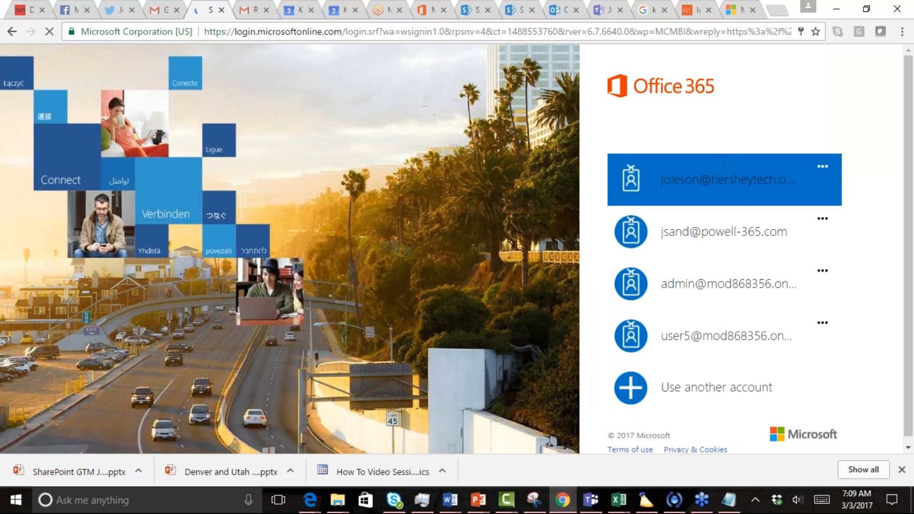
click(723, 179)
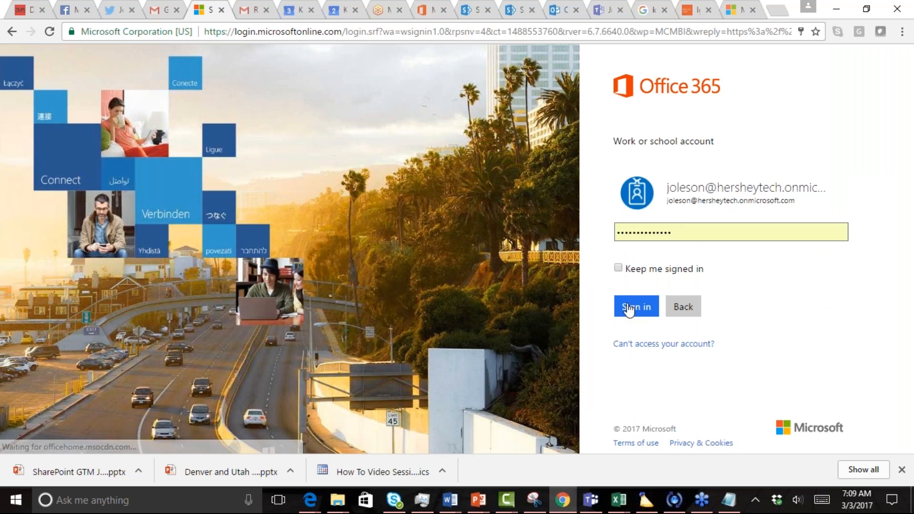
click(635, 306)
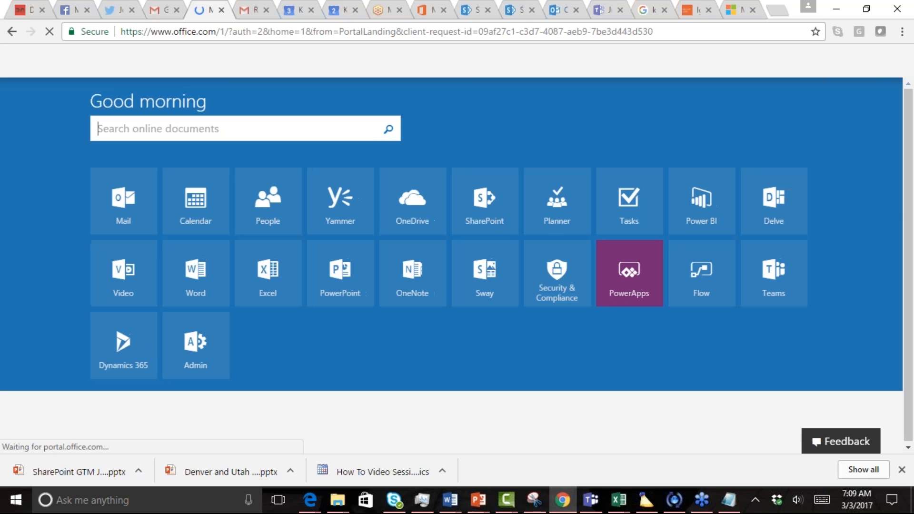
mouse_move(485, 201)
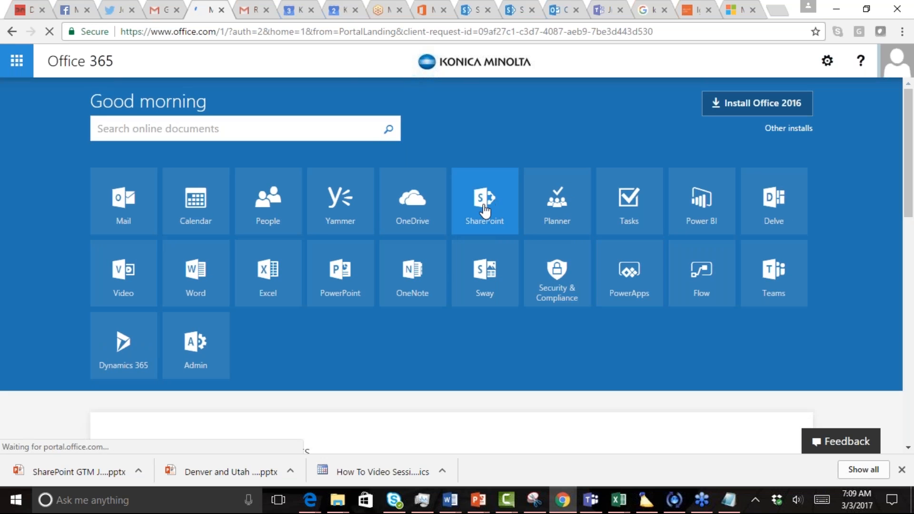
Go to SharePoint Online and the SharePoint Team site home page
click(484, 201)
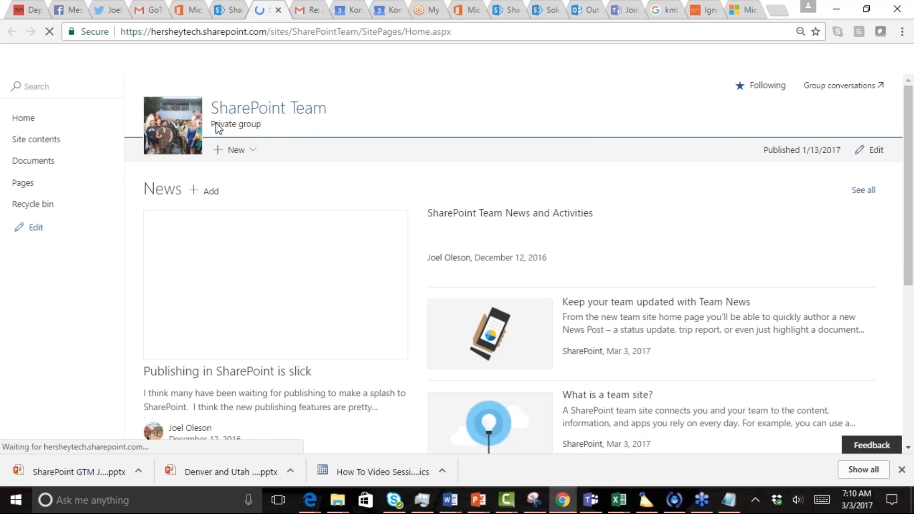
mouse_move(264, 127)
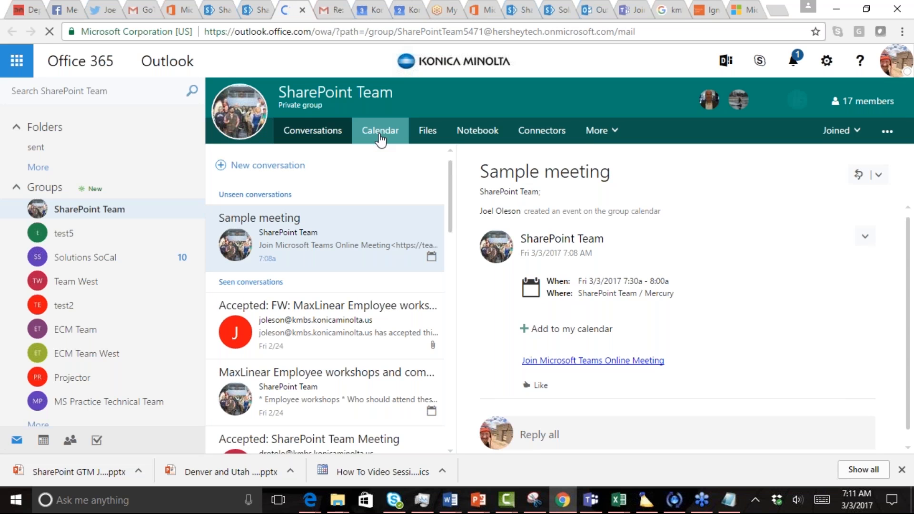
Show the SharePoint Team group calendar month view for March 2017 with Sample meeting on Friday the 3rd
click(380, 131)
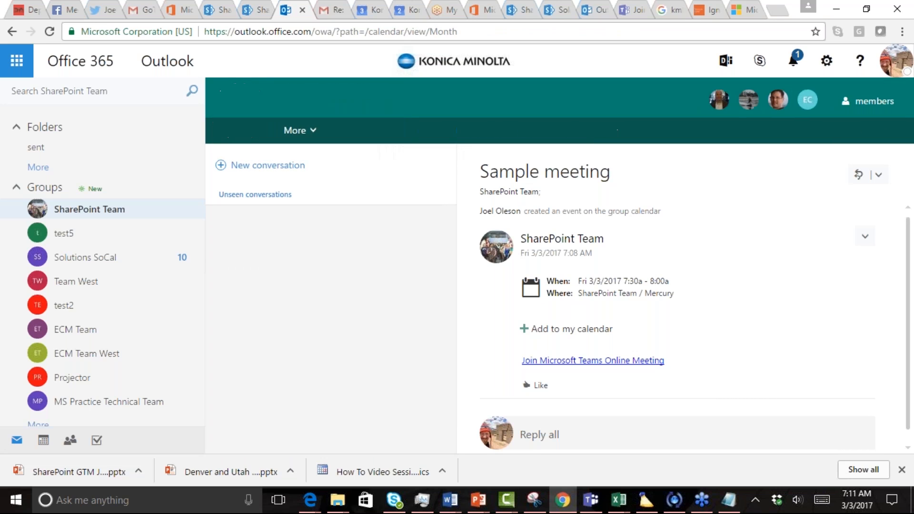
click(316, 157)
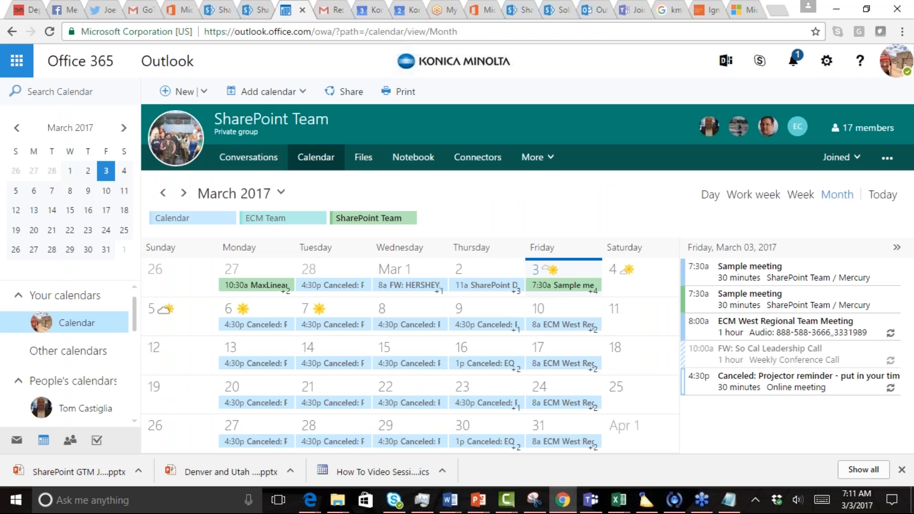
mouse_move(266, 239)
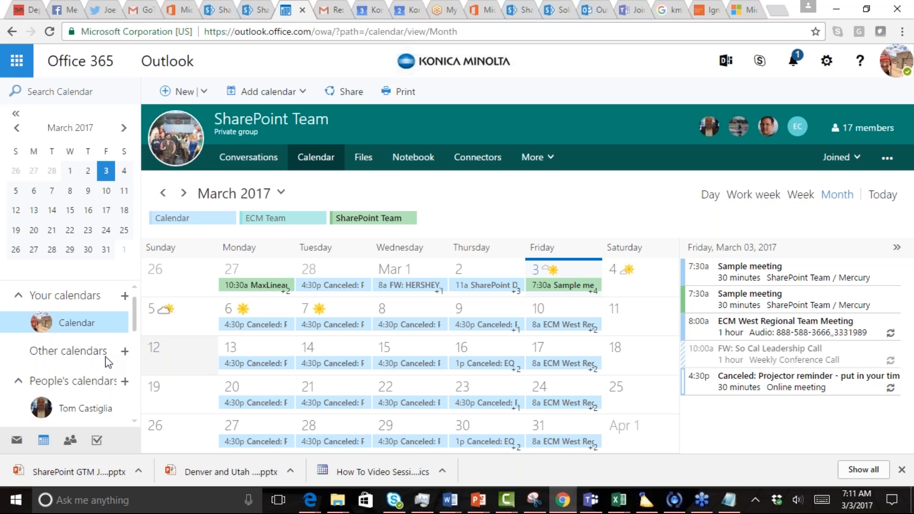
mouse_move(47, 440)
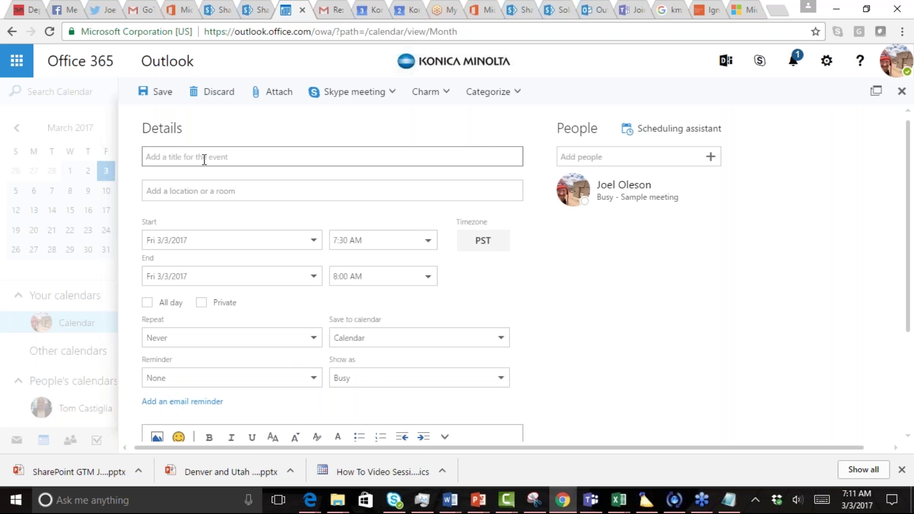
Title the new event 'Sample Recurring Meeting', fixing the 'Sameple' typo via spelling suggestions
text(Same)
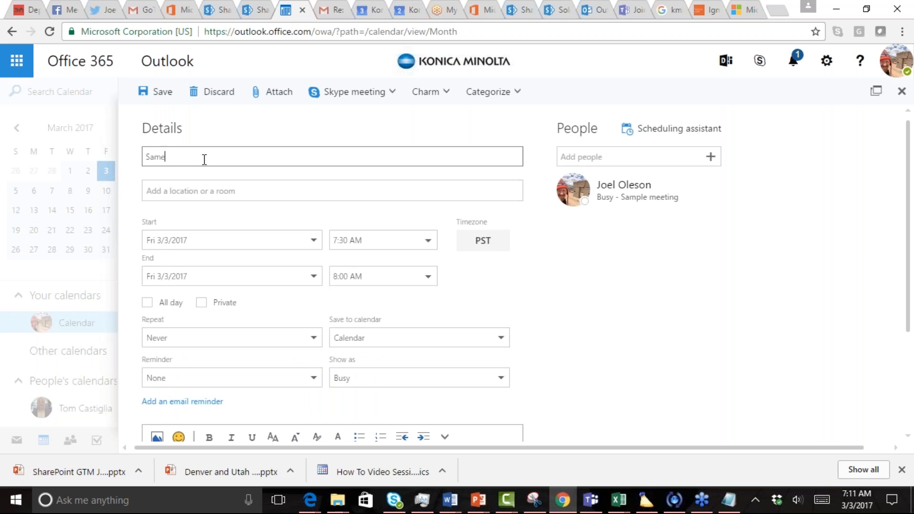
text(ple Reoccuring Meeting)
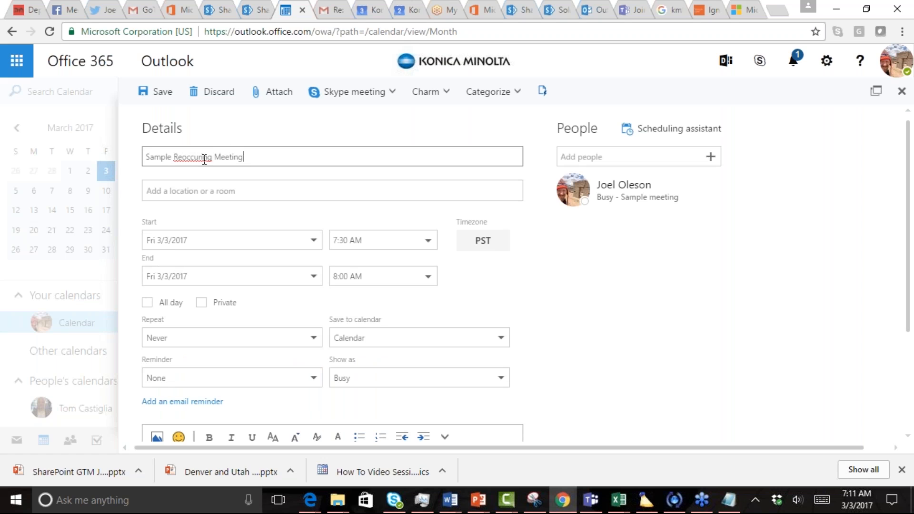
right_click(193, 156)
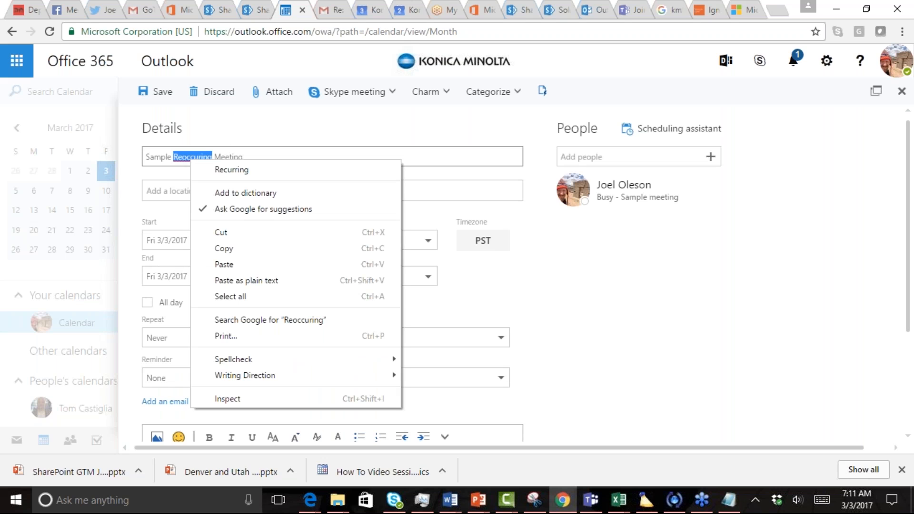
click(210, 181)
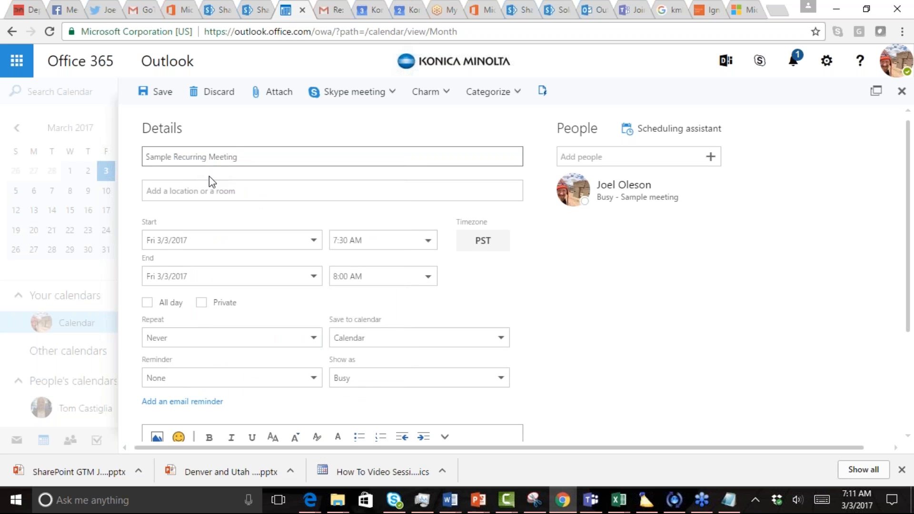
Set the event location to Online meeting from the suggested locations
click(331, 190)
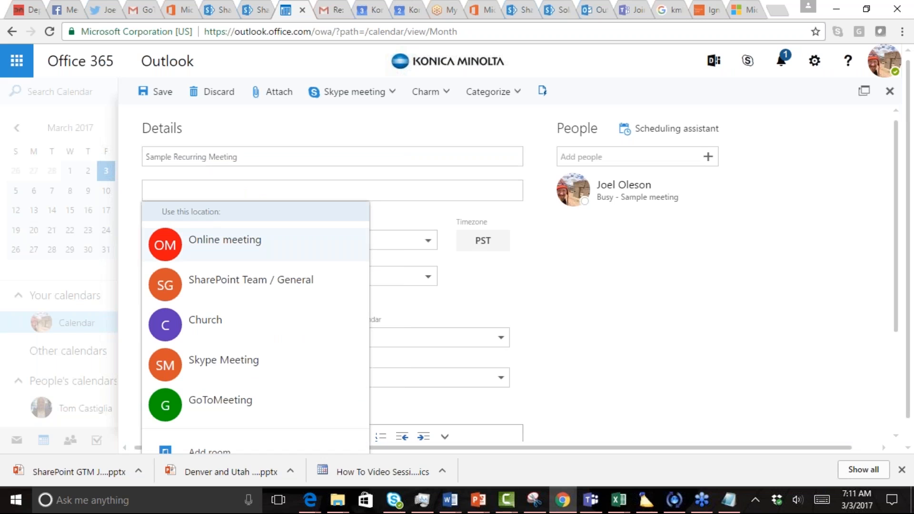
mouse_move(264, 237)
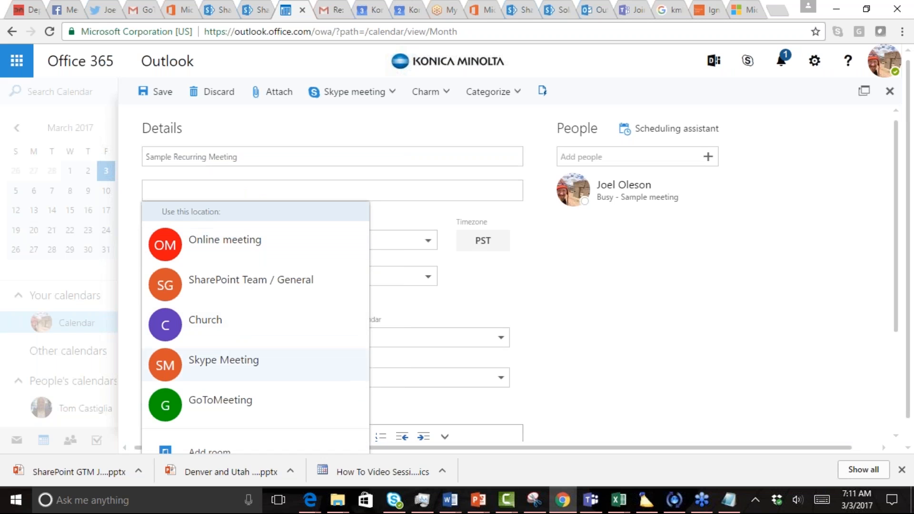
mouse_move(232, 400)
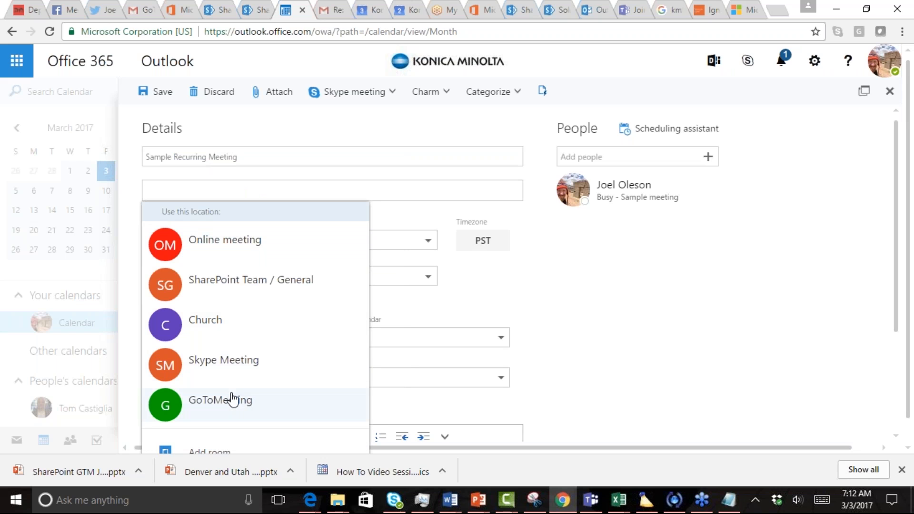
mouse_move(233, 258)
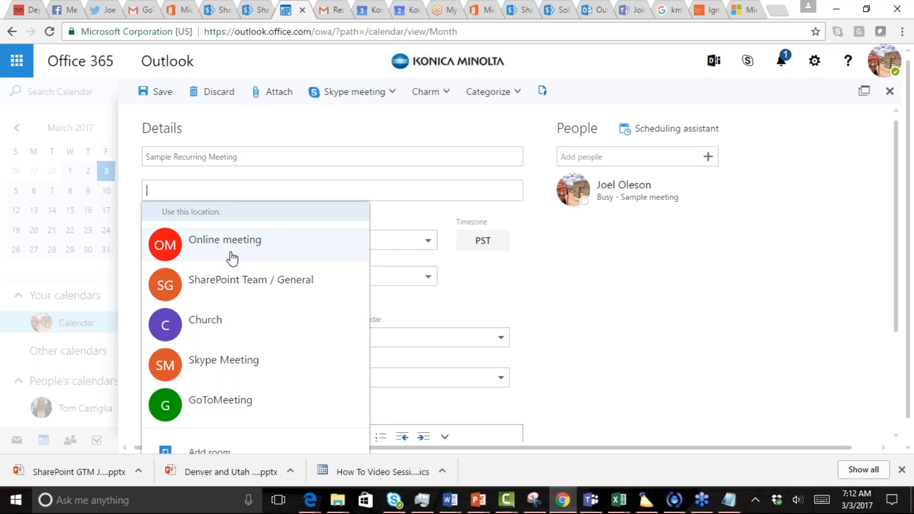
click(225, 244)
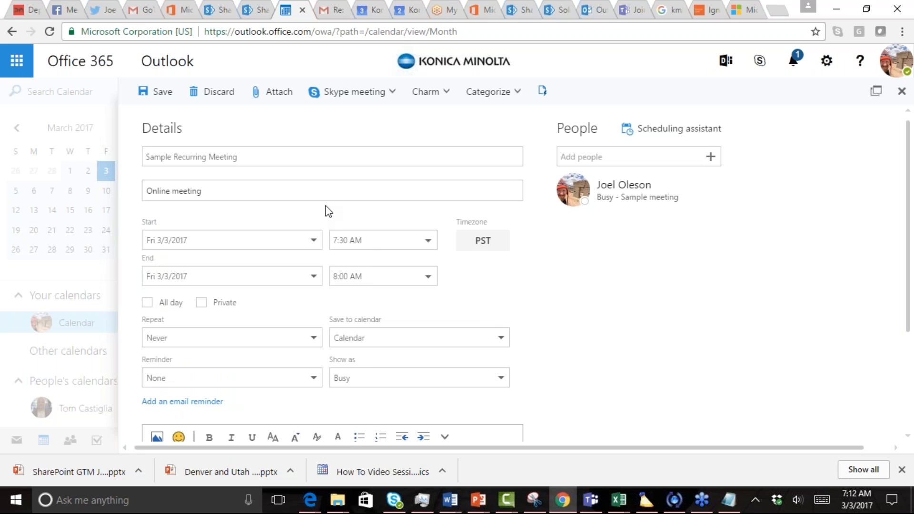
Set the meeting to repeat every Friday starting Fri 3/3/2017, after first picking every first Friday
click(350, 91)
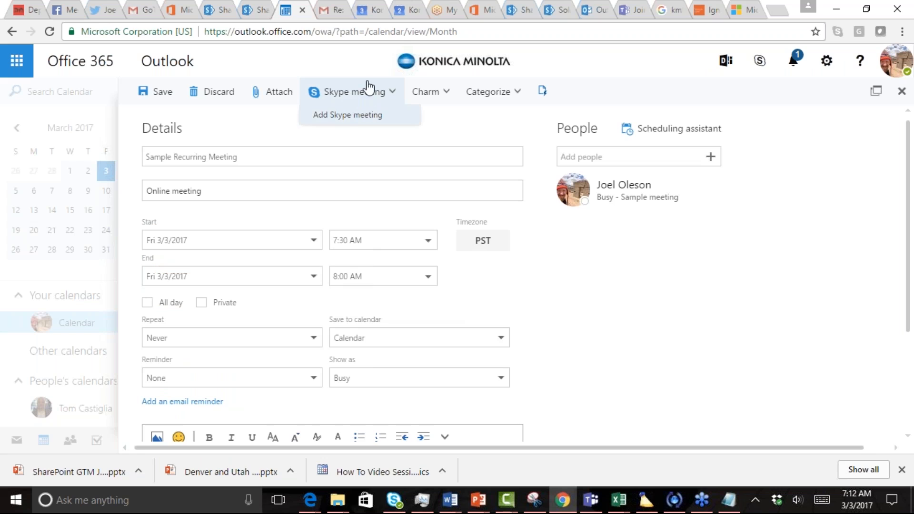
mouse_move(395, 115)
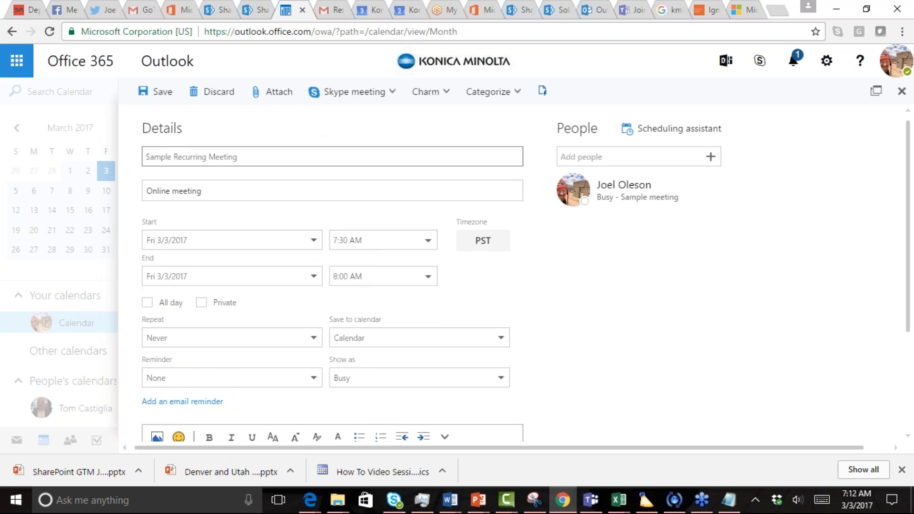
mouse_move(192, 240)
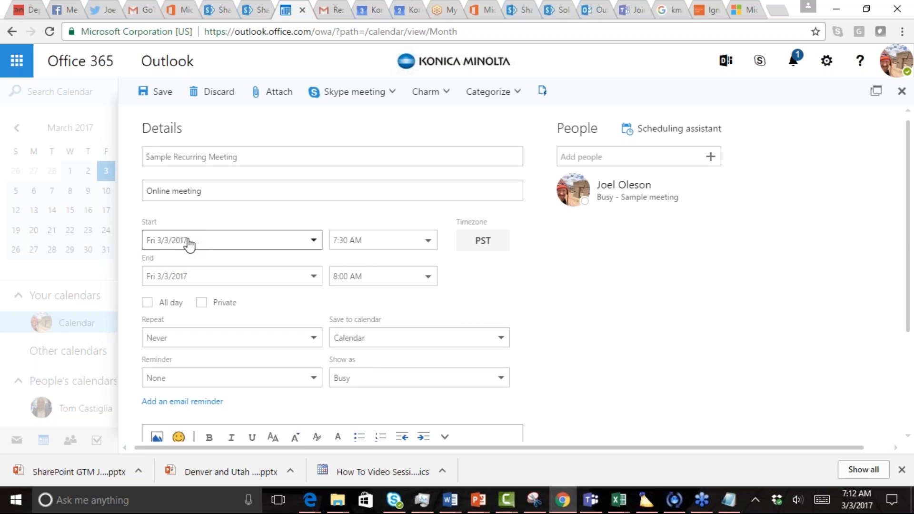
mouse_move(220, 321)
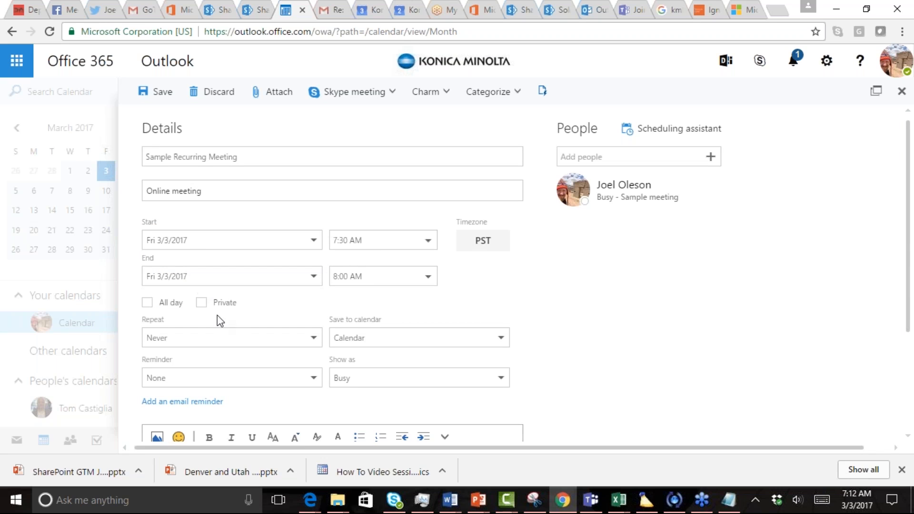
click(231, 337)
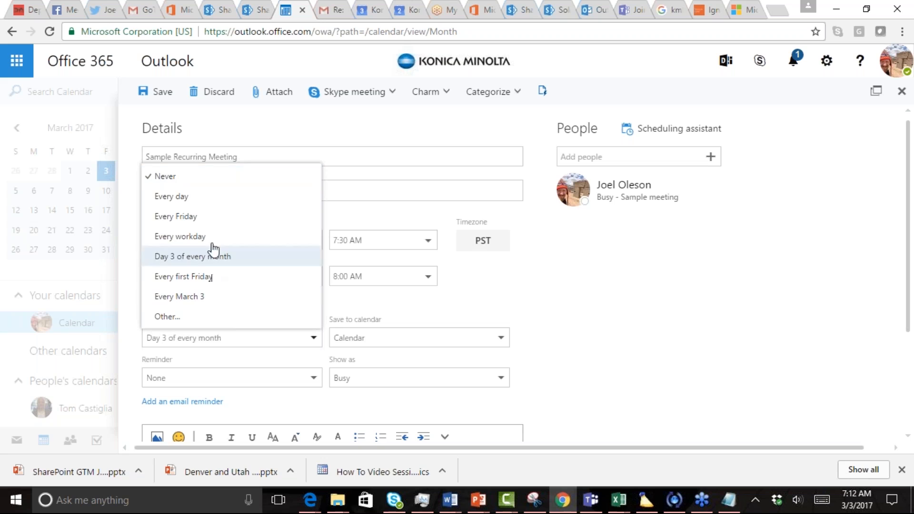
click(176, 216)
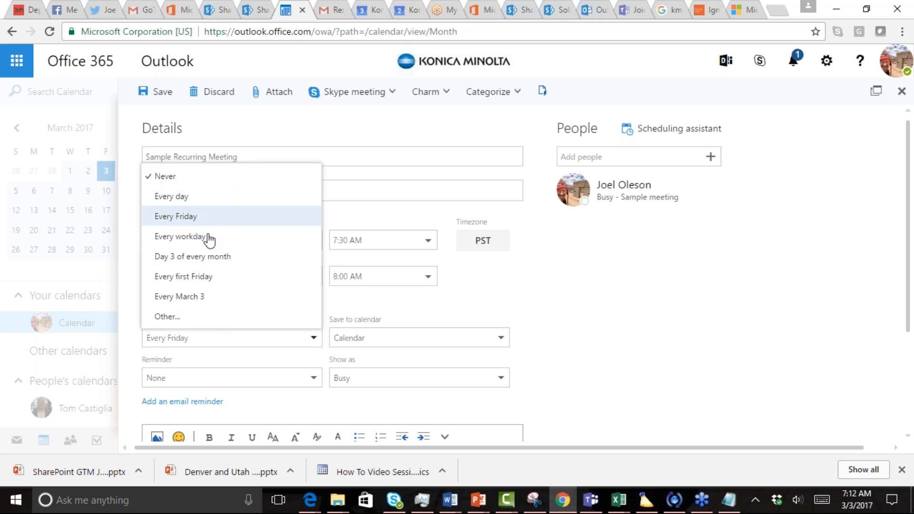
click(183, 276)
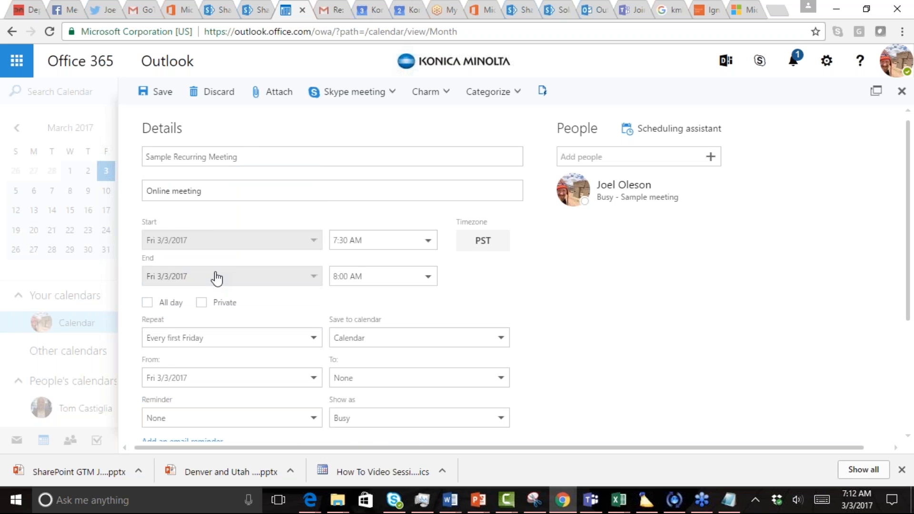
mouse_move(248, 337)
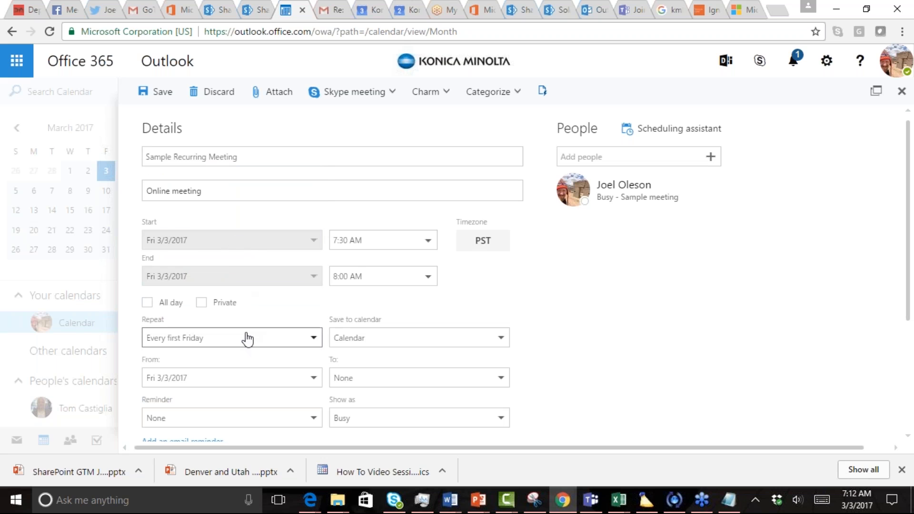
click(232, 337)
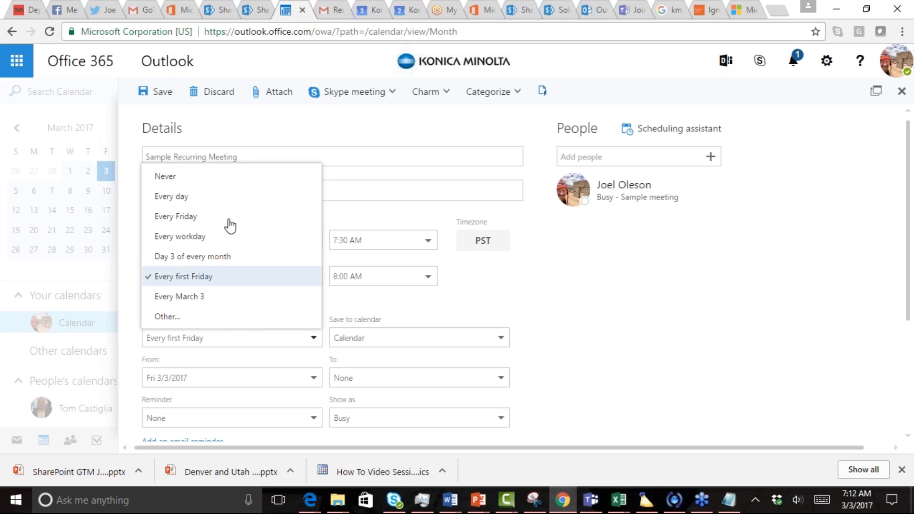
click(176, 217)
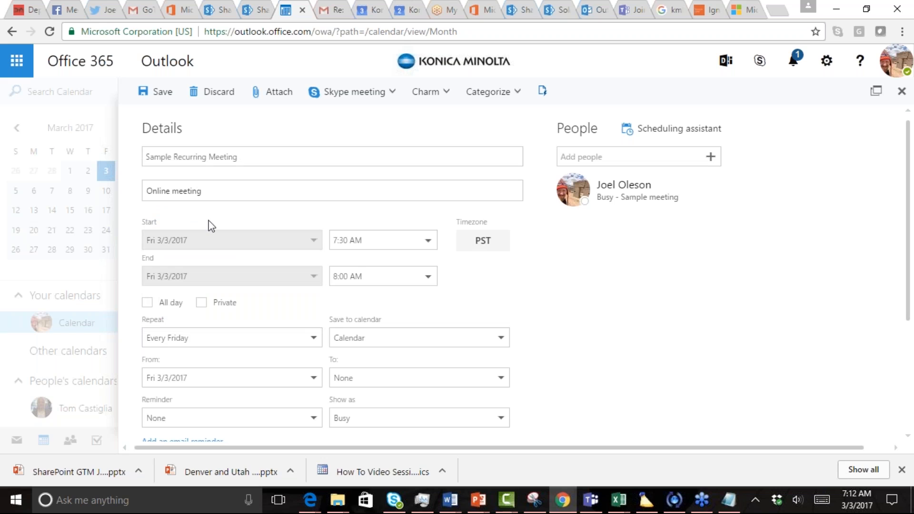
mouse_move(272, 230)
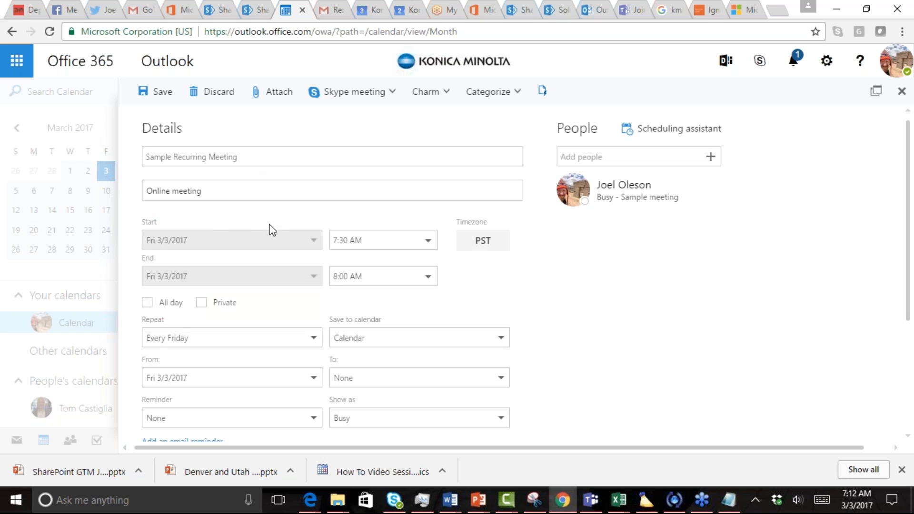
mouse_move(476, 285)
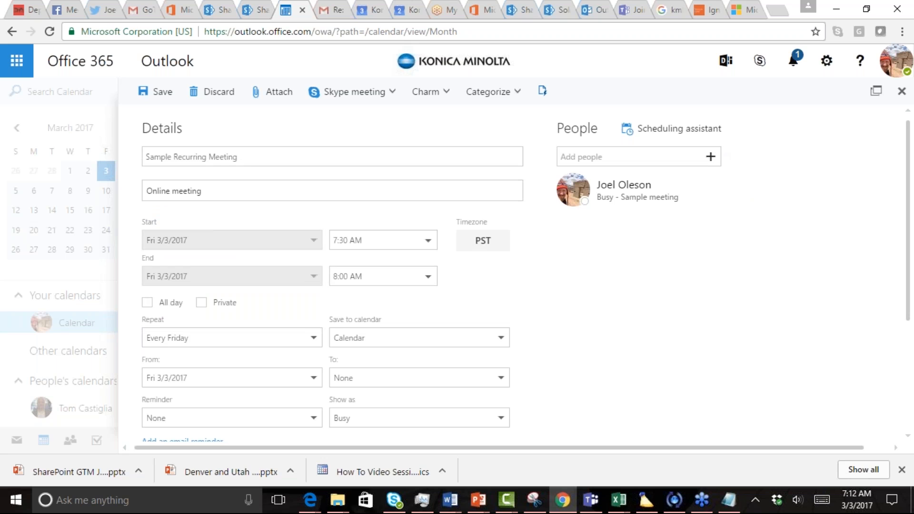
Search contacts for 'sharepoint' and add SharePoint Team as a required attendee
click(160, 91)
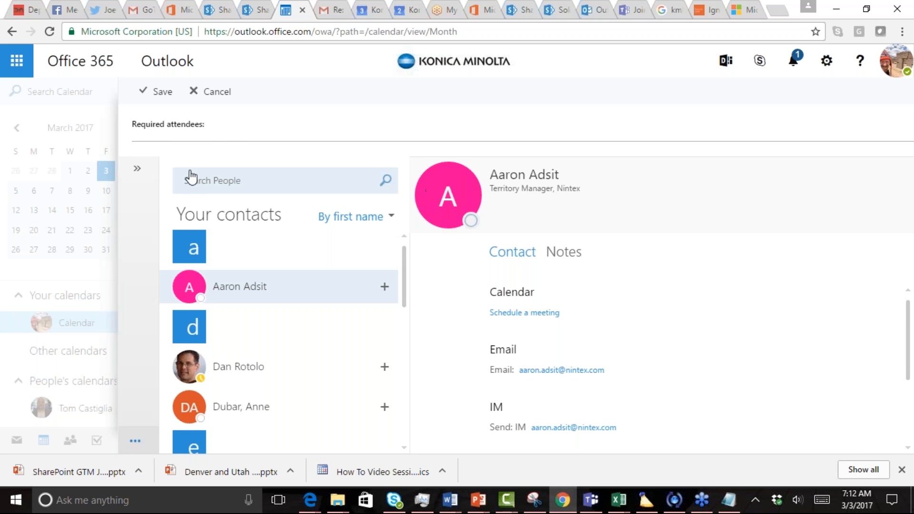
click(285, 180)
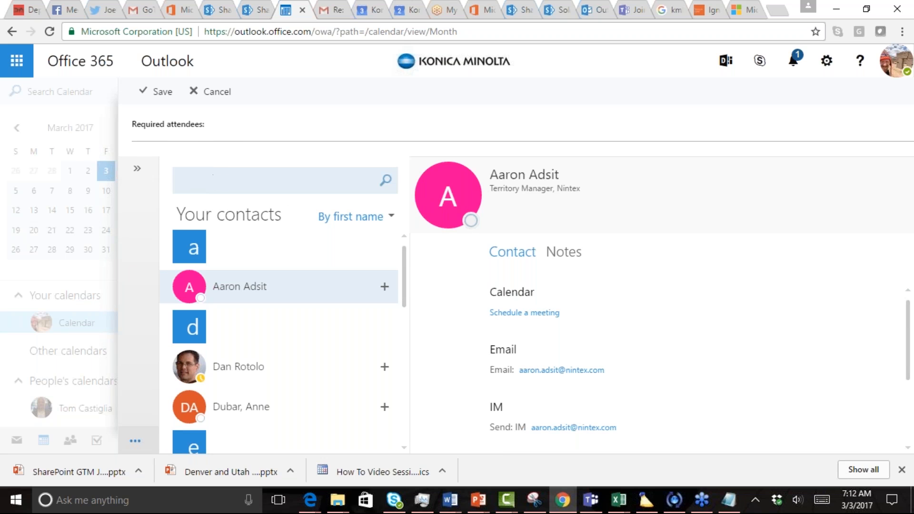
text(s)
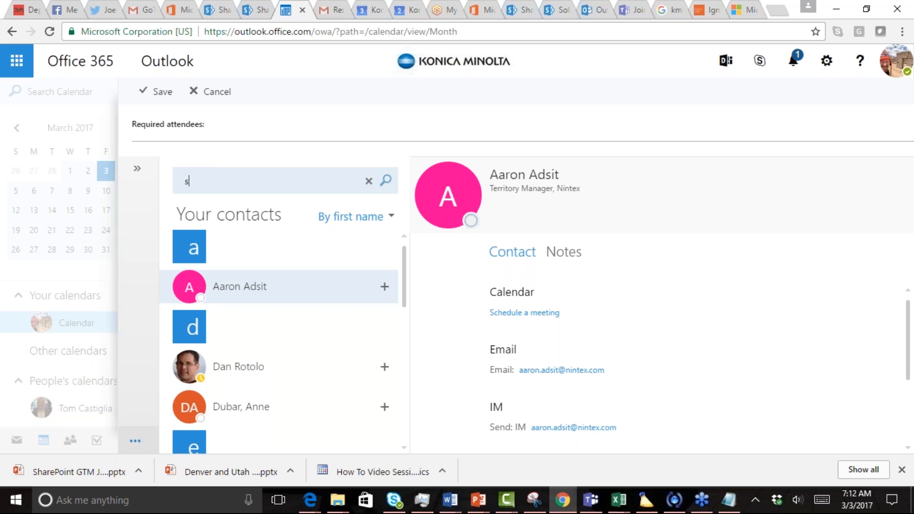
text(harepoint)
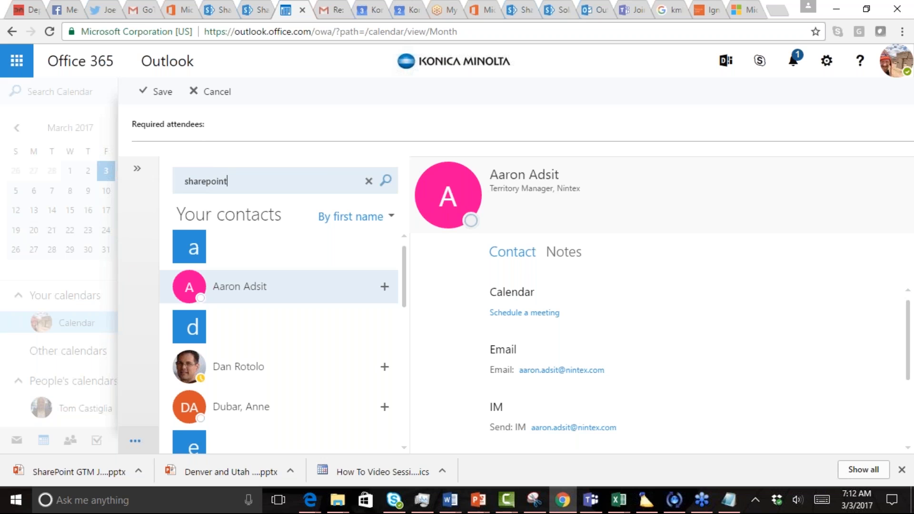
click(386, 181)
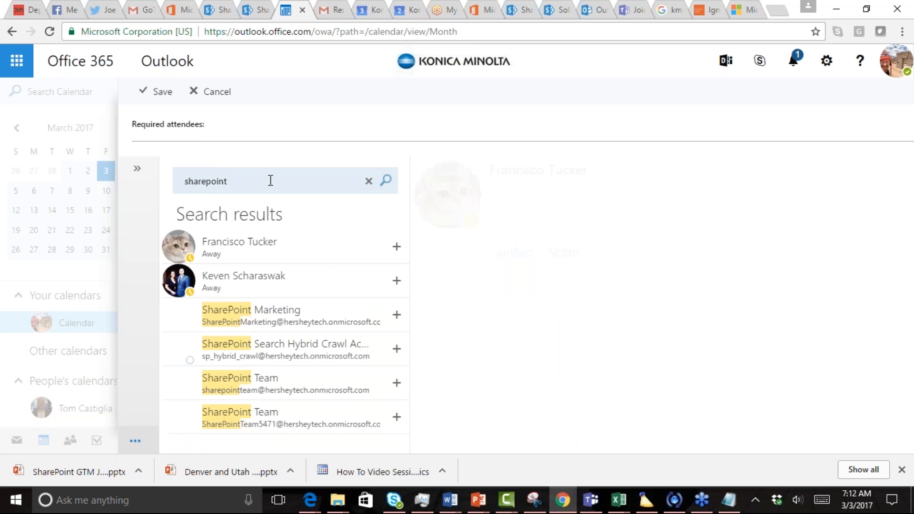
click(239, 246)
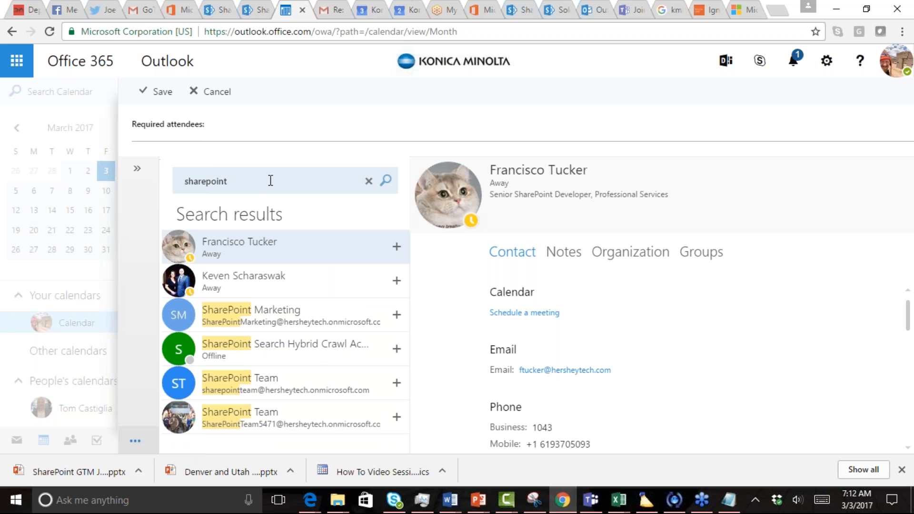
mouse_move(242, 378)
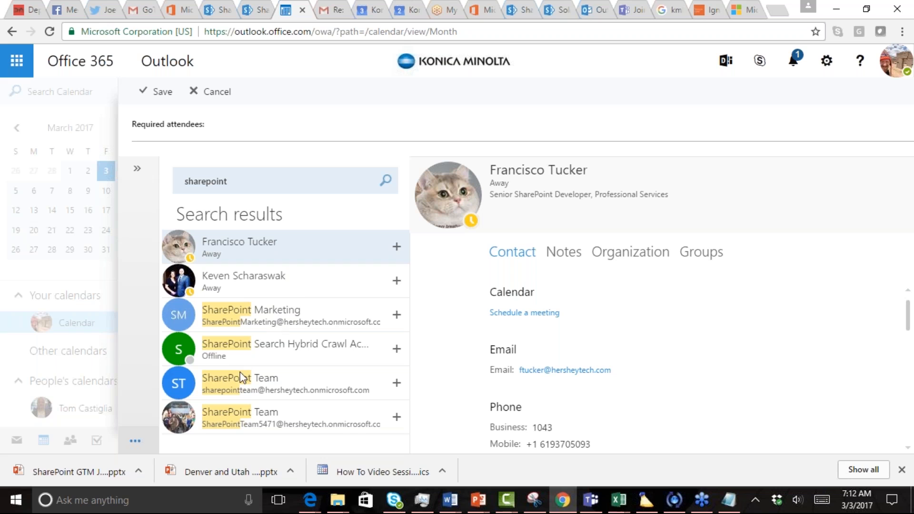
mouse_move(352, 390)
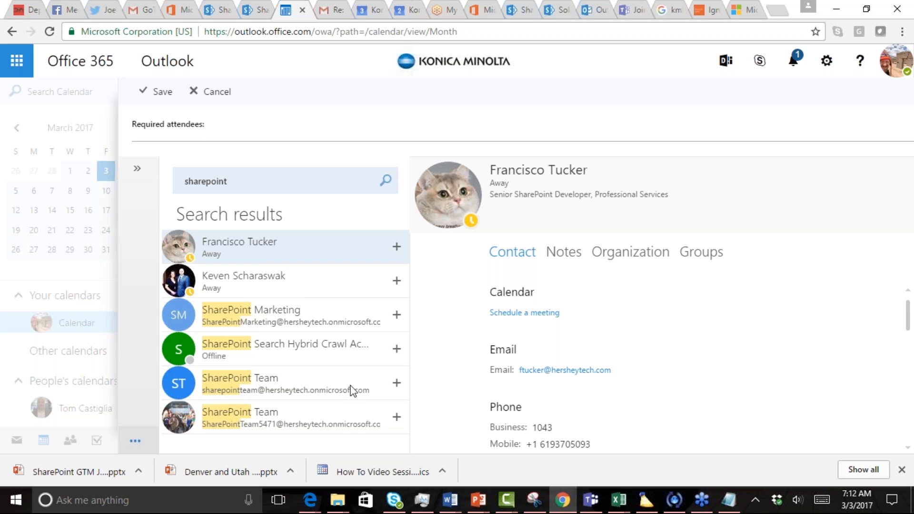
click(396, 383)
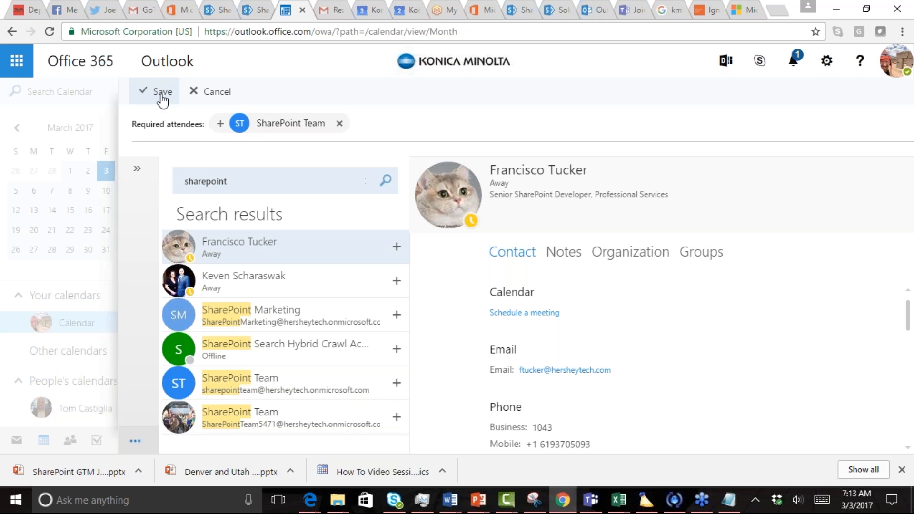
click(162, 92)
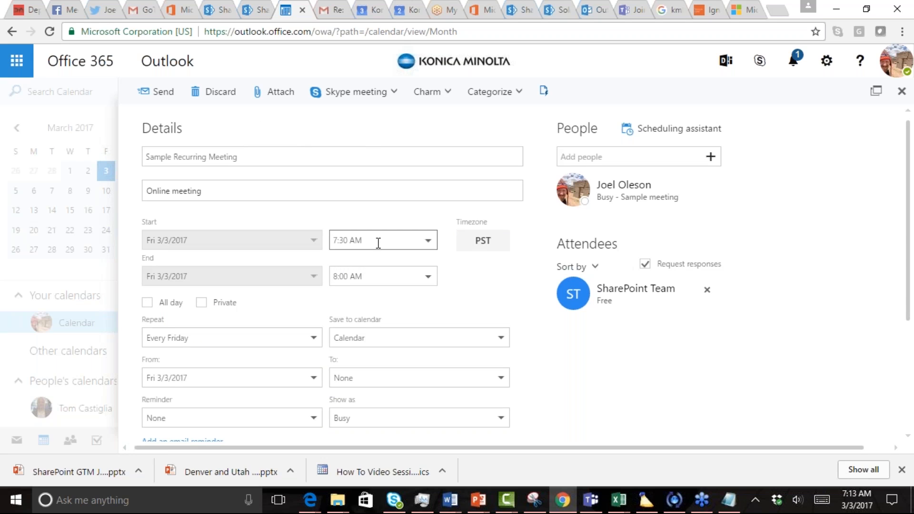
click(428, 240)
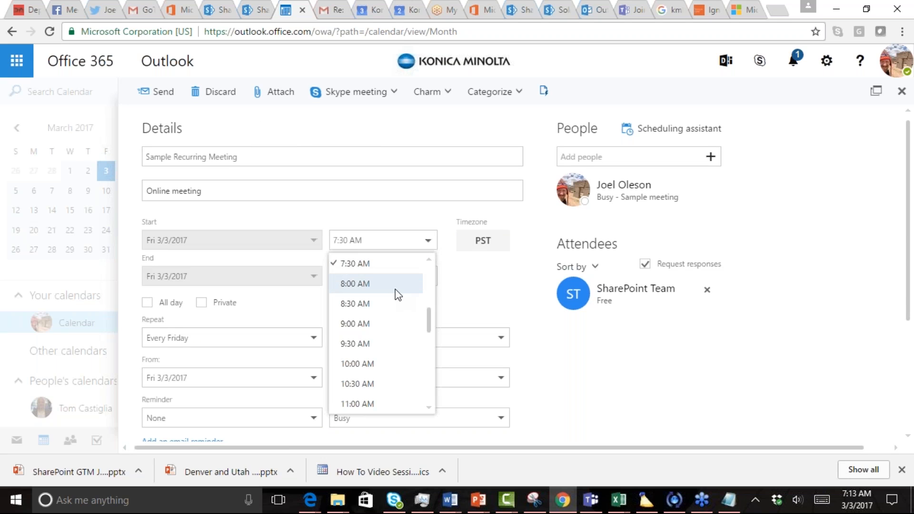
click(355, 324)
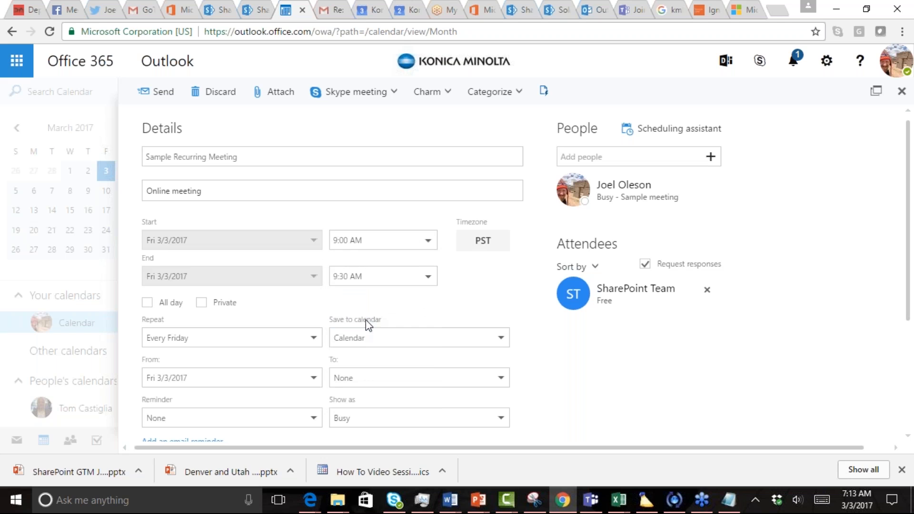
mouse_move(469, 303)
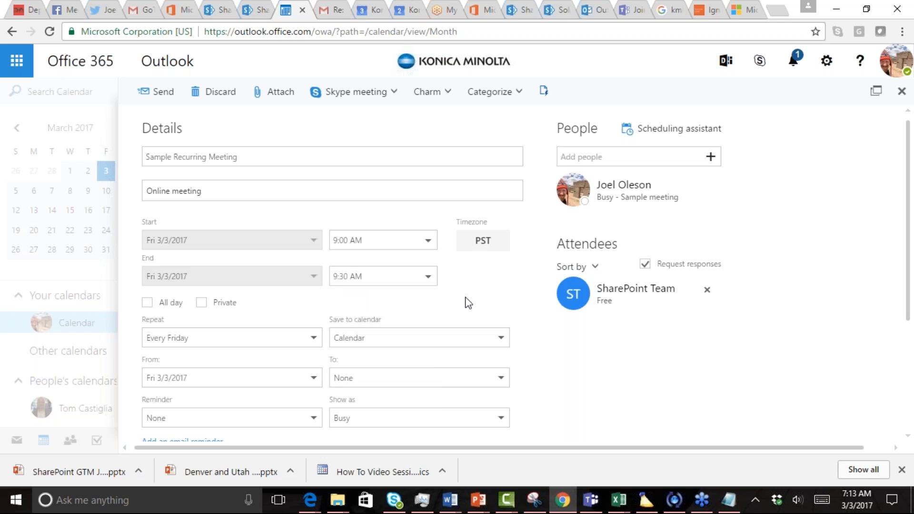
mouse_move(293, 420)
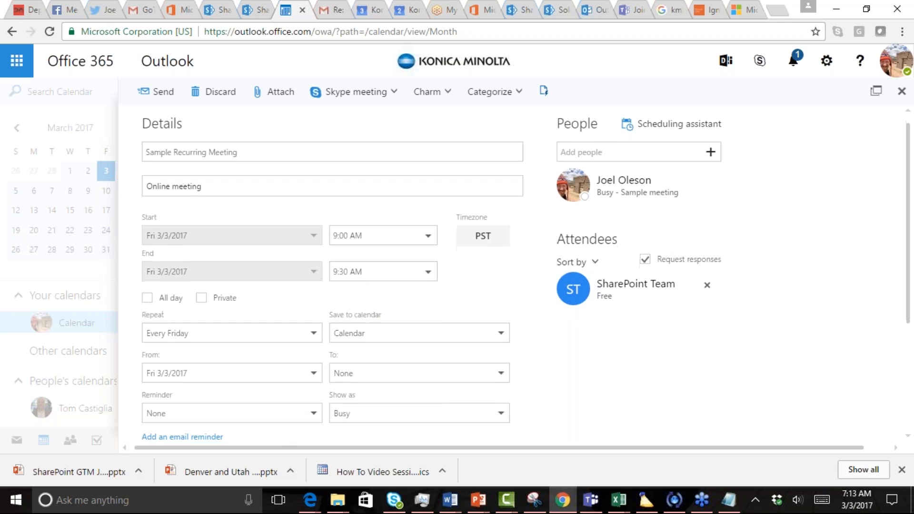
Set a 15-minute reminder and choose a charm icon for the meeting
click(312, 413)
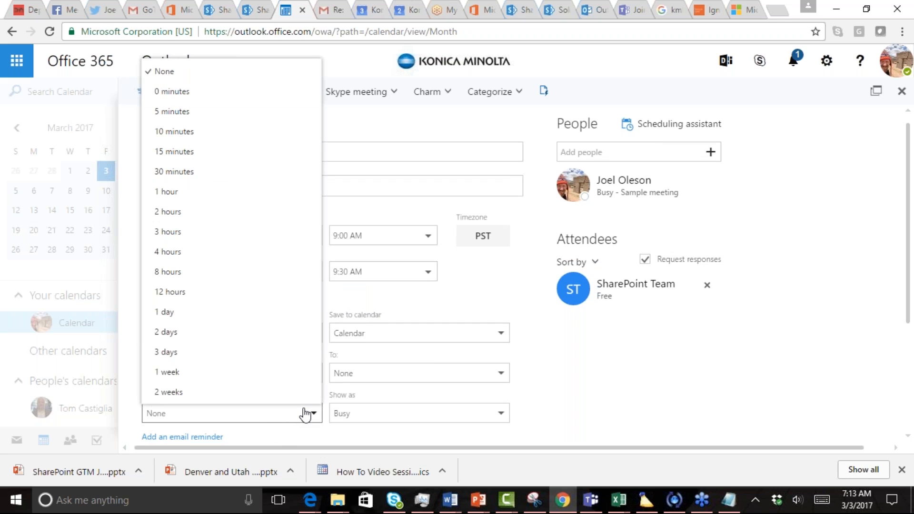
click(173, 152)
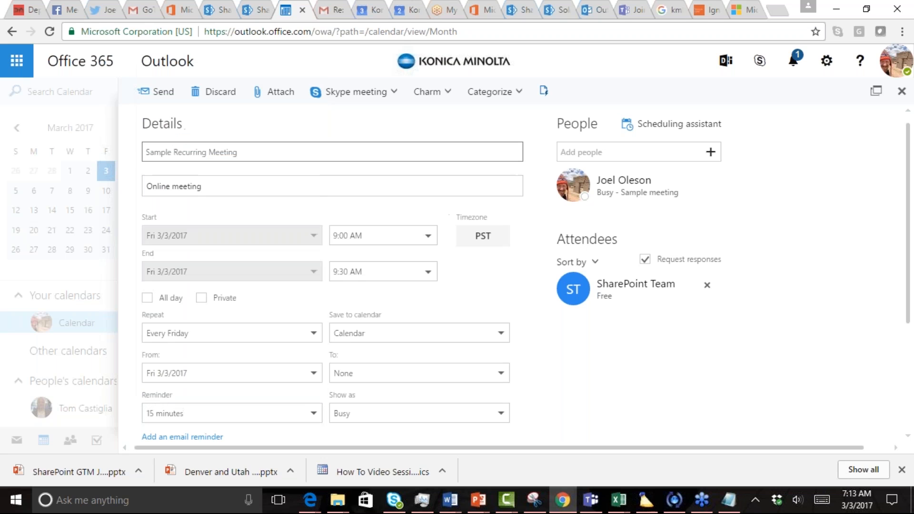
mouse_move(163, 91)
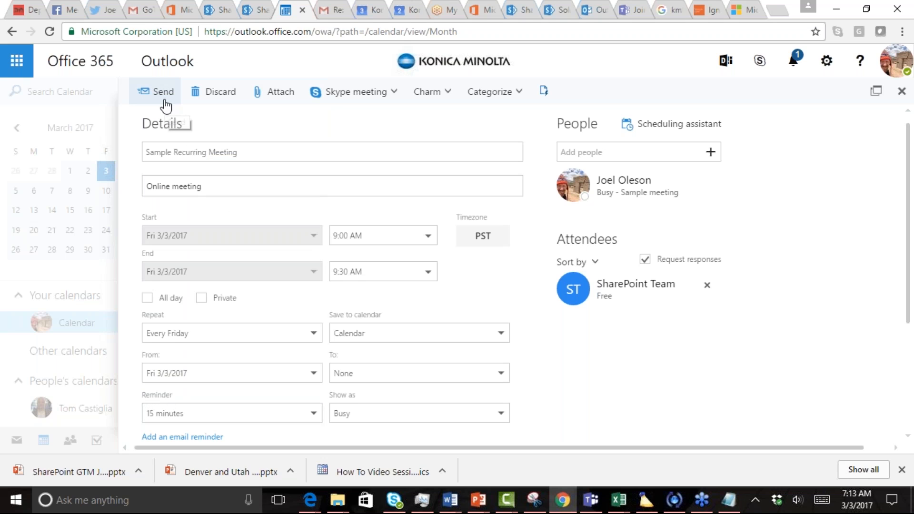
mouse_move(432, 91)
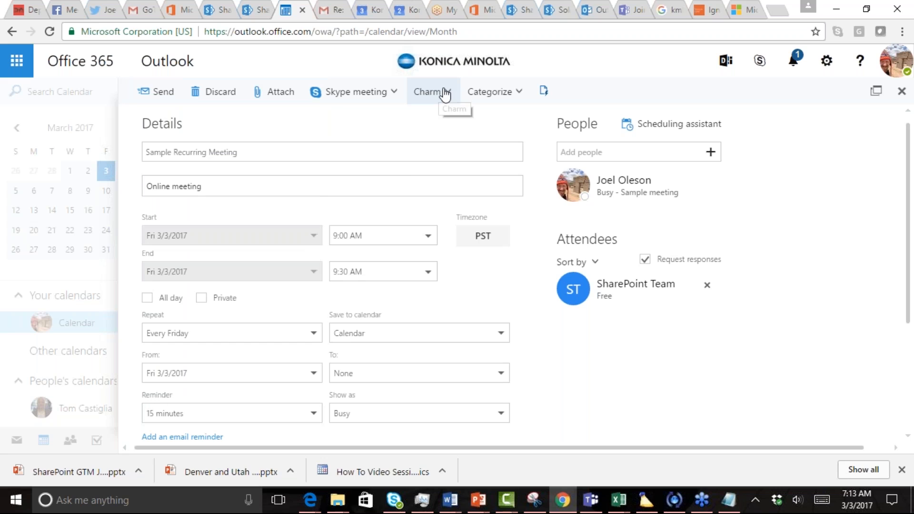
click(432, 91)
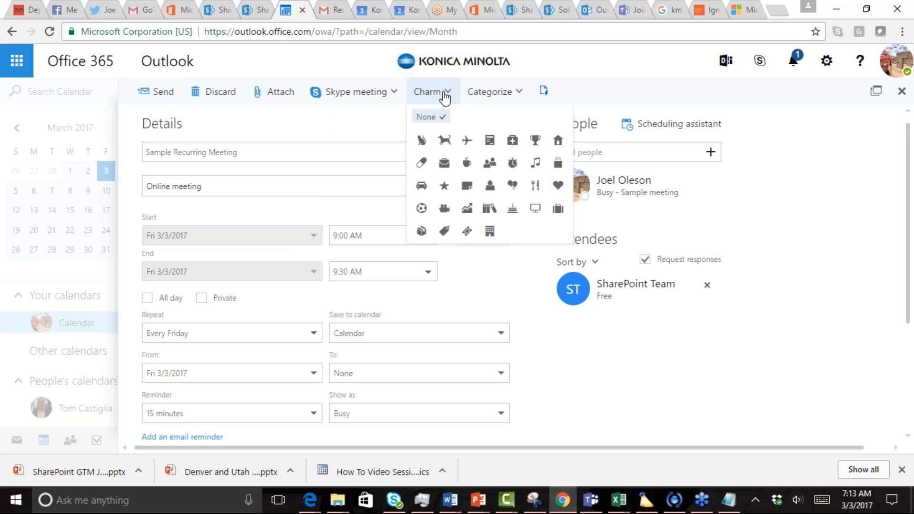
mouse_move(450, 142)
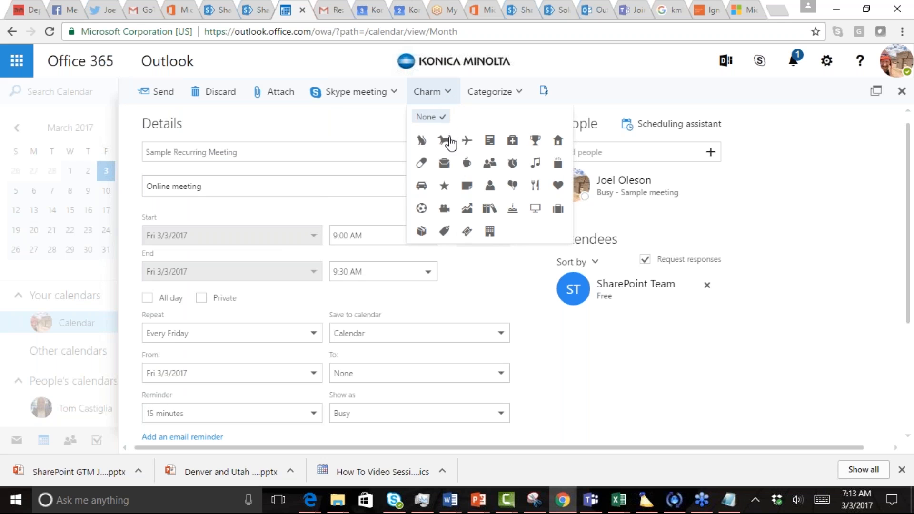
mouse_move(470, 144)
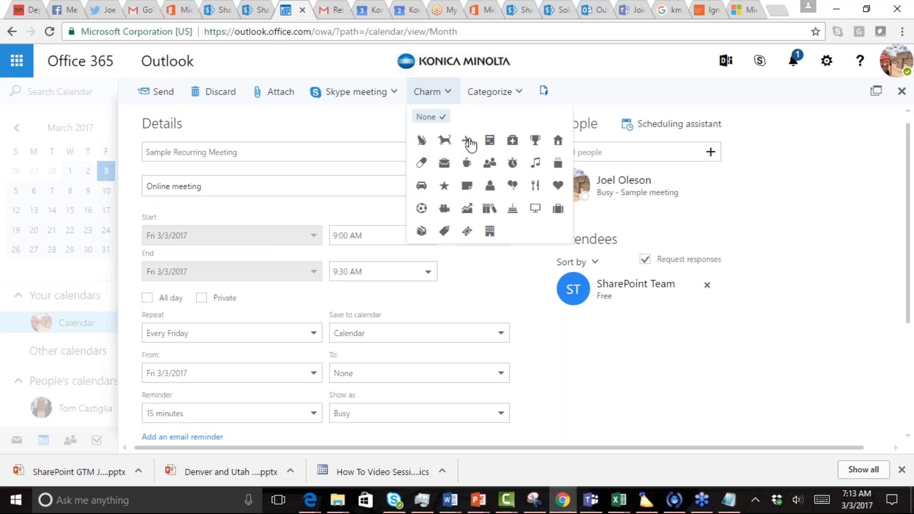
click(184, 109)
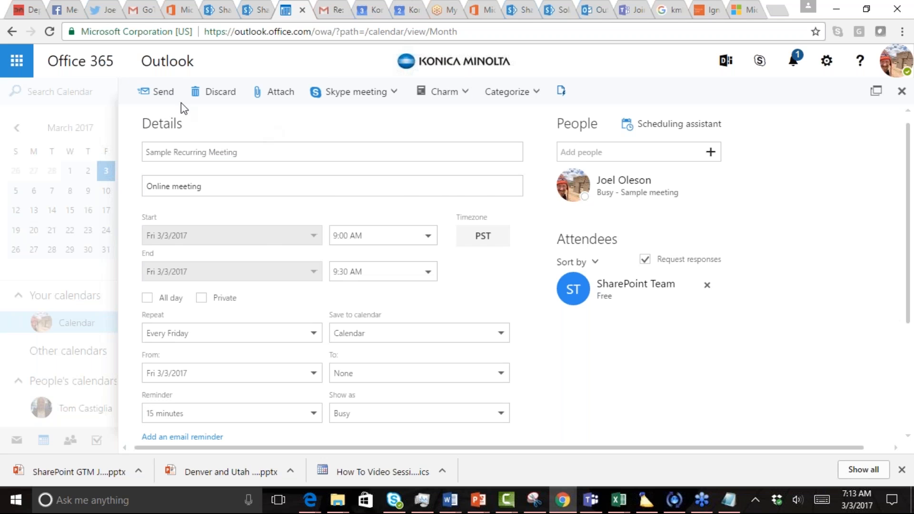
mouse_move(164, 98)
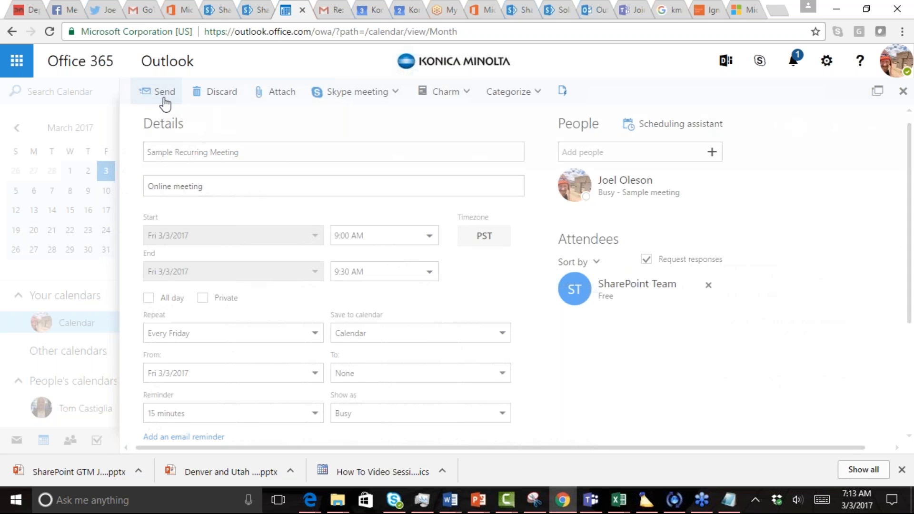
Send the Sample Recurring Meeting so it lands on the SharePoint Team group calendar for Friday March 3
click(162, 91)
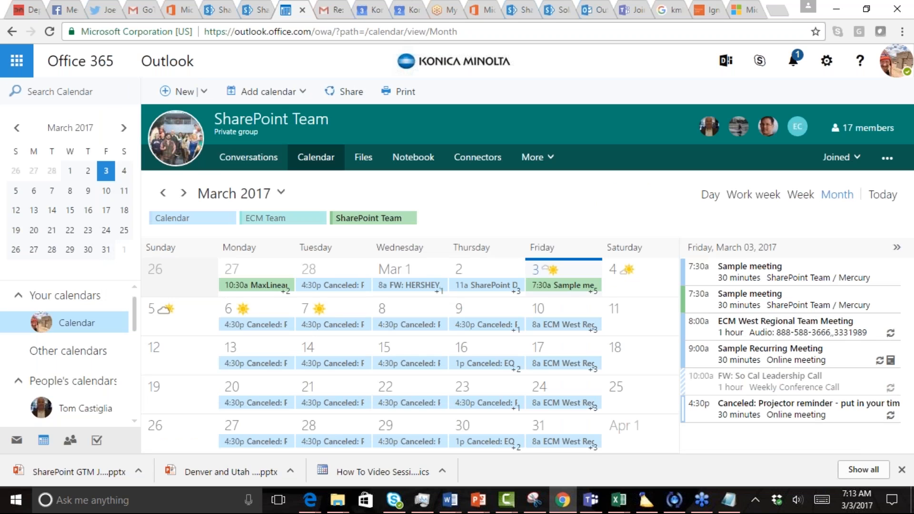
mouse_move(454, 178)
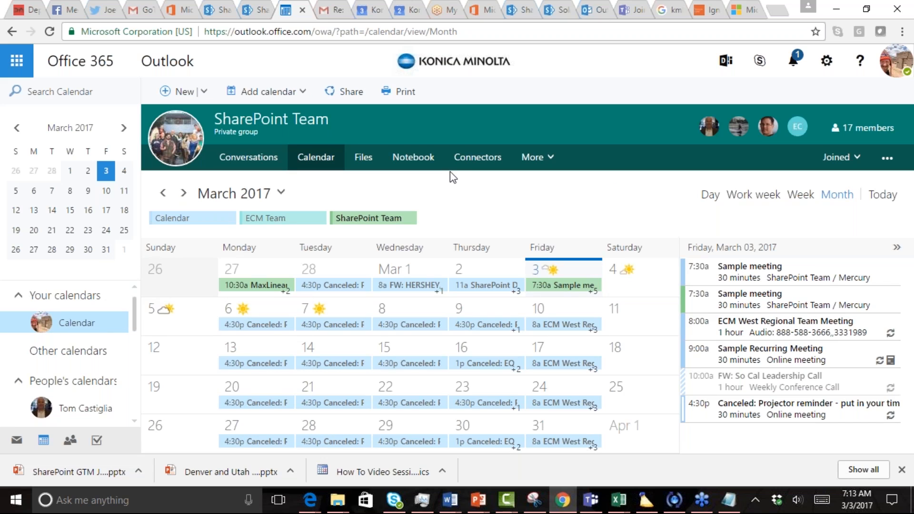
mouse_move(326, 194)
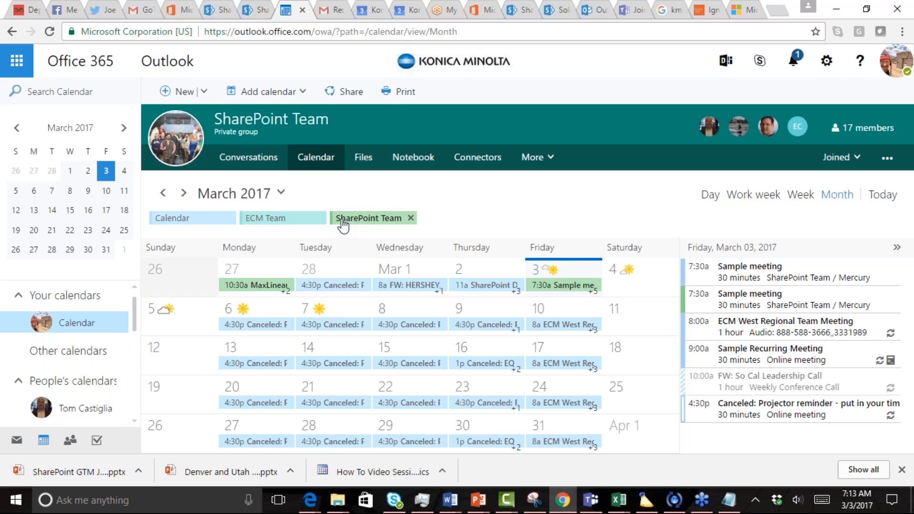
mouse_move(381, 223)
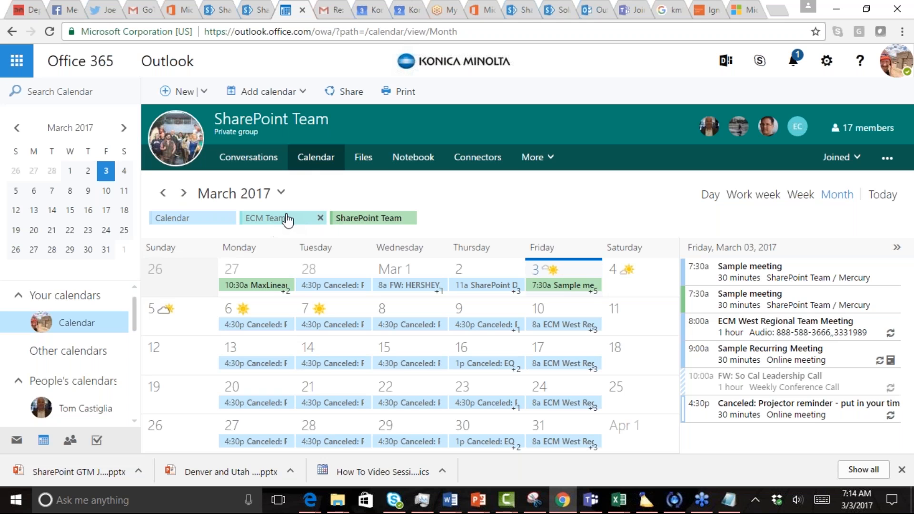
mouse_move(378, 220)
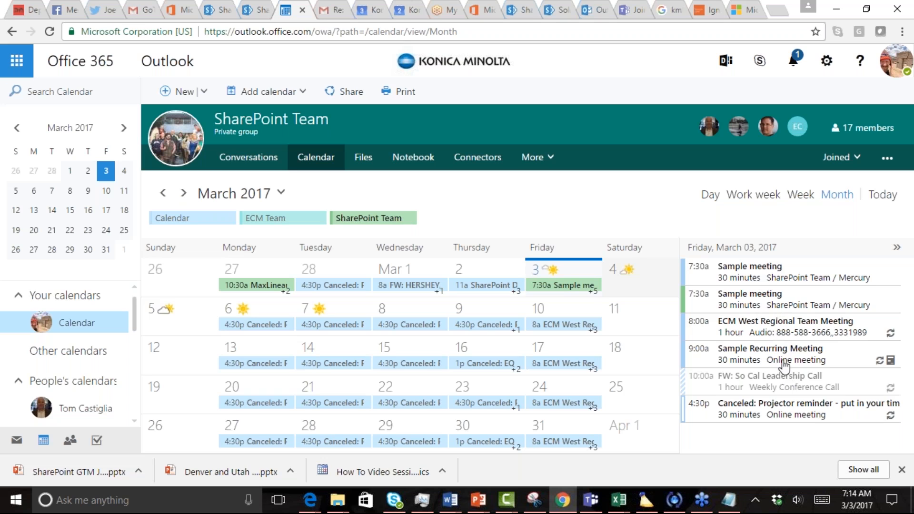
mouse_move(759, 321)
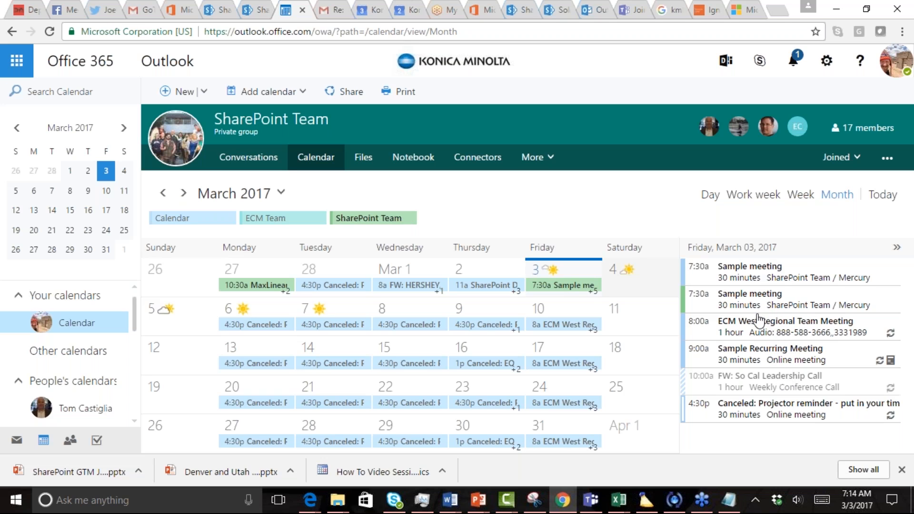
mouse_move(710, 362)
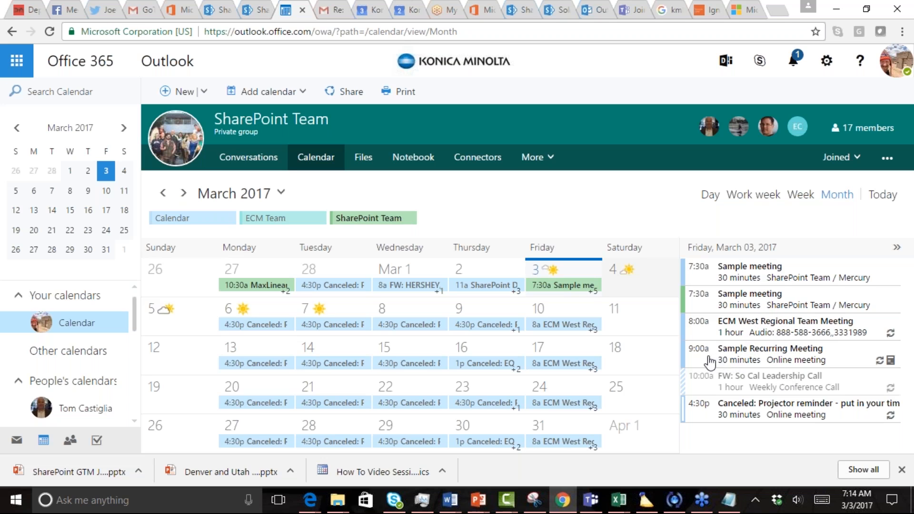
mouse_move(783, 362)
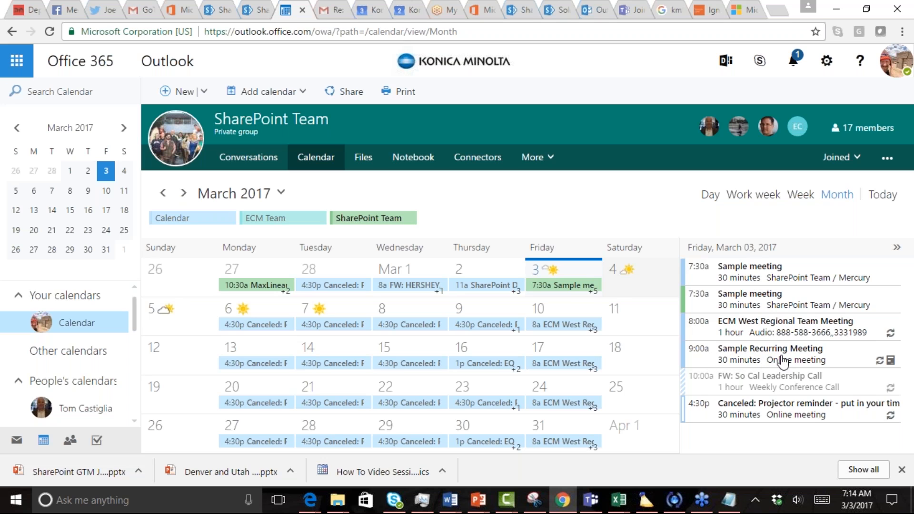
mouse_move(700, 355)
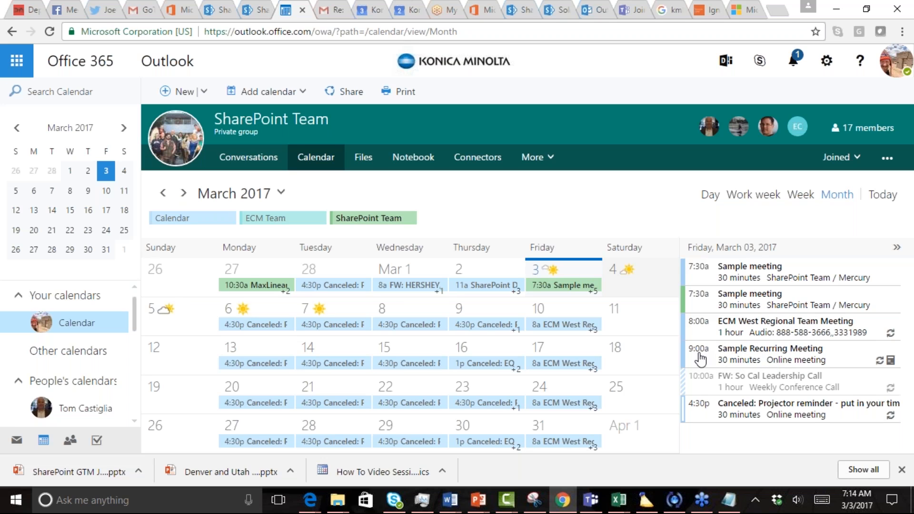
mouse_move(896, 372)
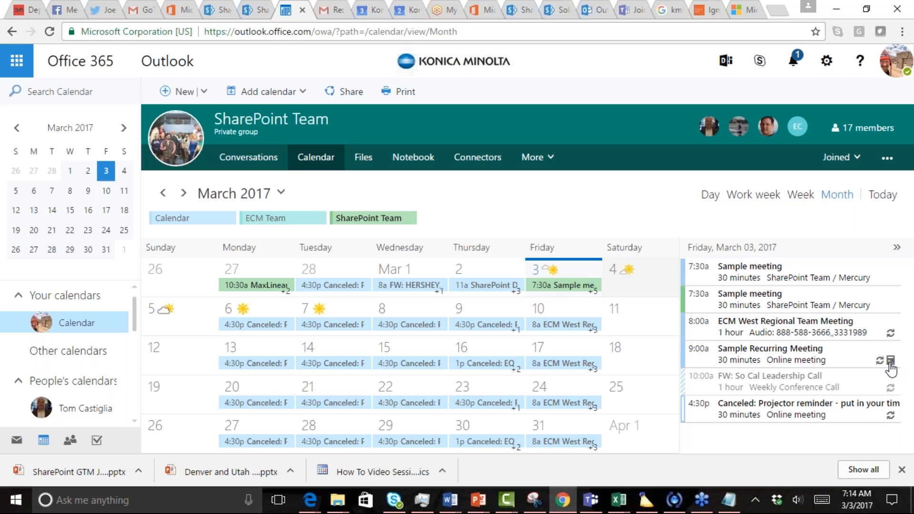
mouse_move(734, 359)
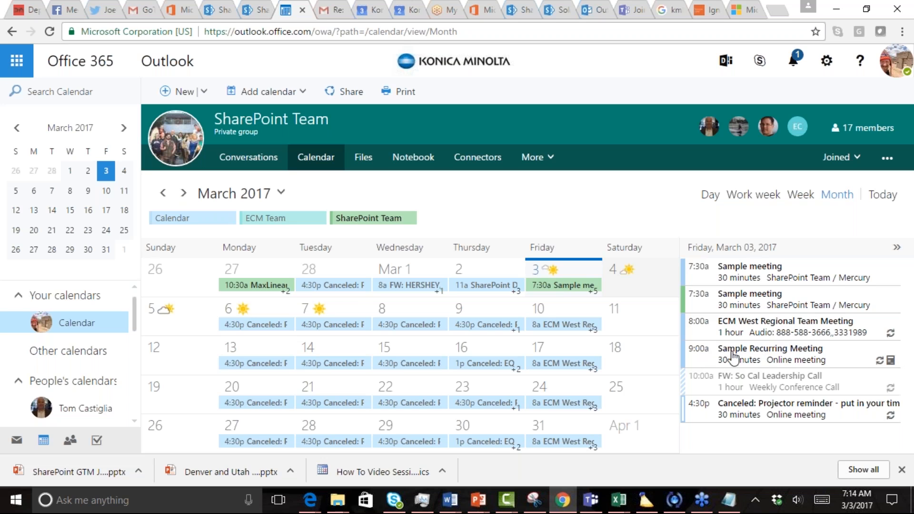
mouse_move(597, 479)
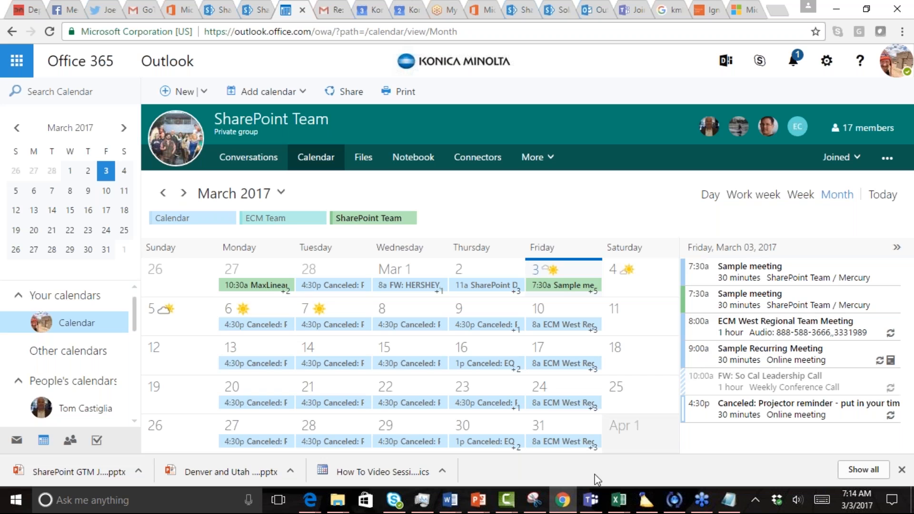
Show Sample Recurring Meeting, 9:00–9:30 am Online meeting, in the Teams meetings list
click(591, 500)
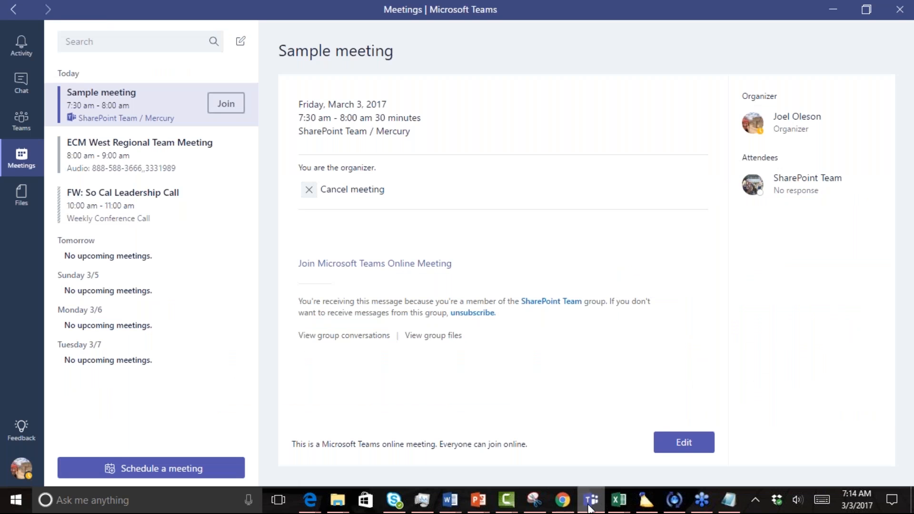
mouse_move(328, 240)
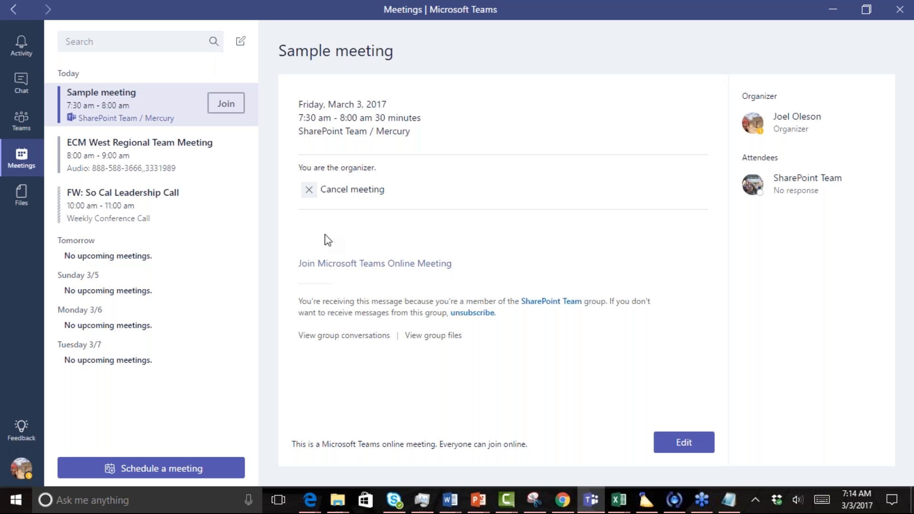
mouse_move(22, 158)
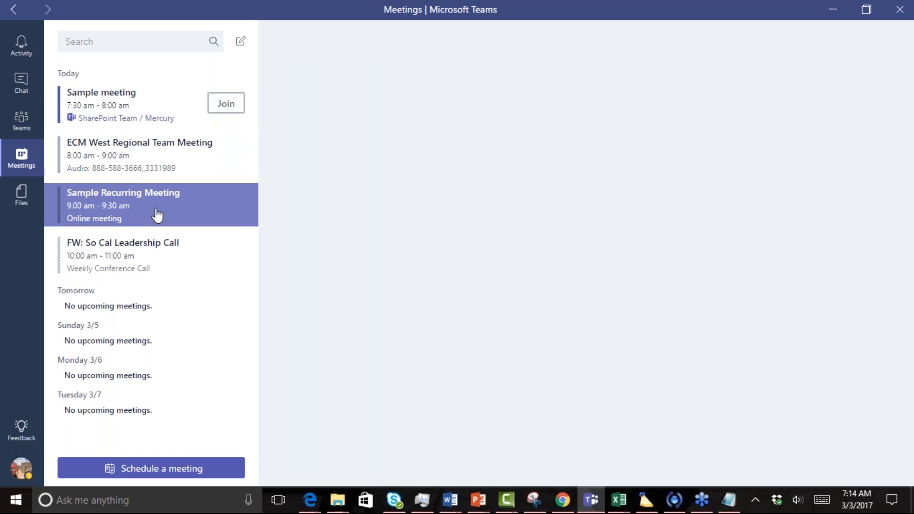
click(152, 205)
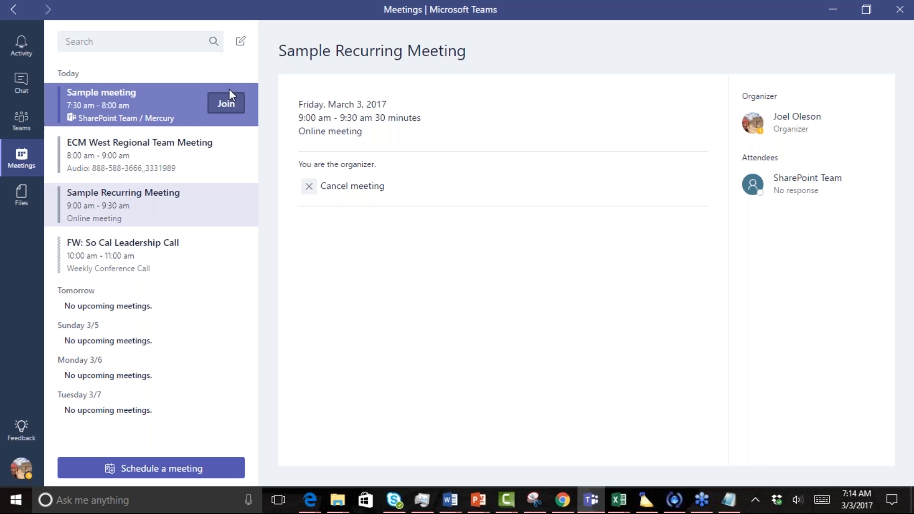
mouse_move(220, 196)
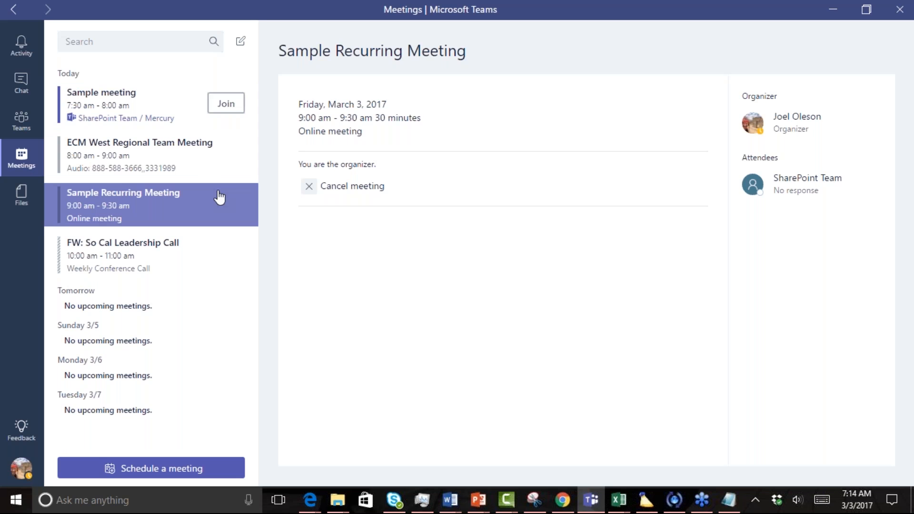